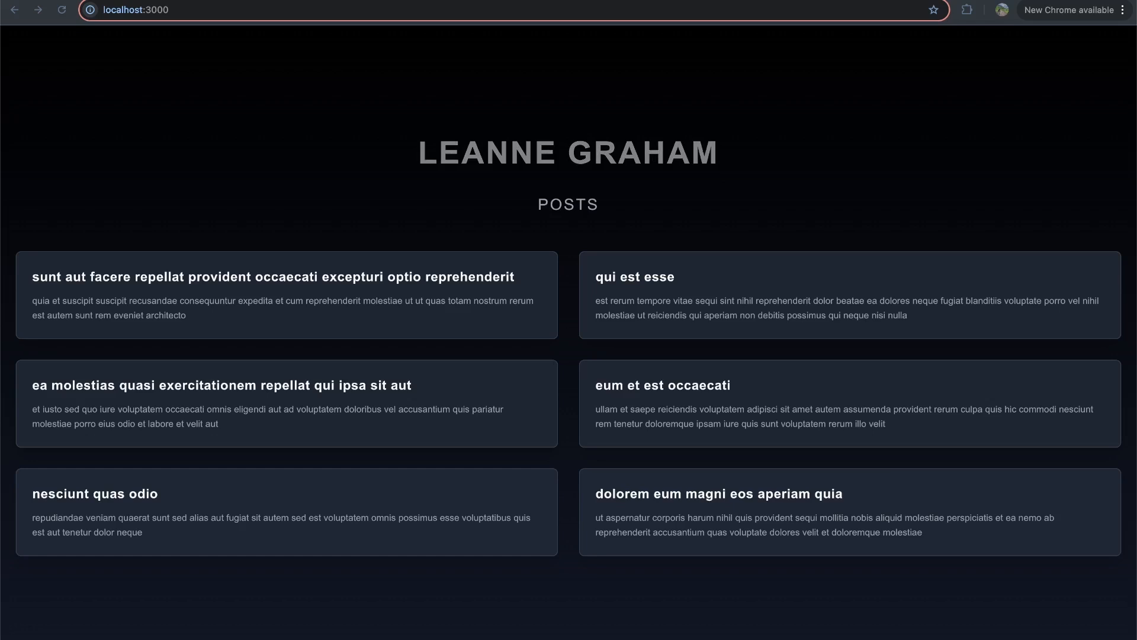
mouse_move(765, 123)
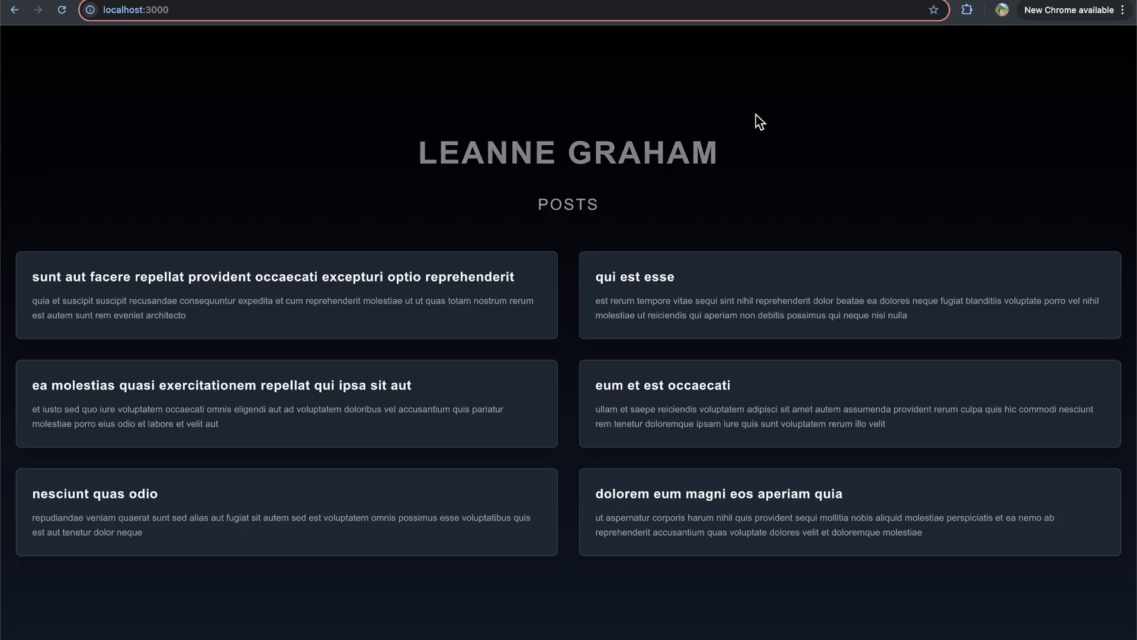
mouse_move(505, 100)
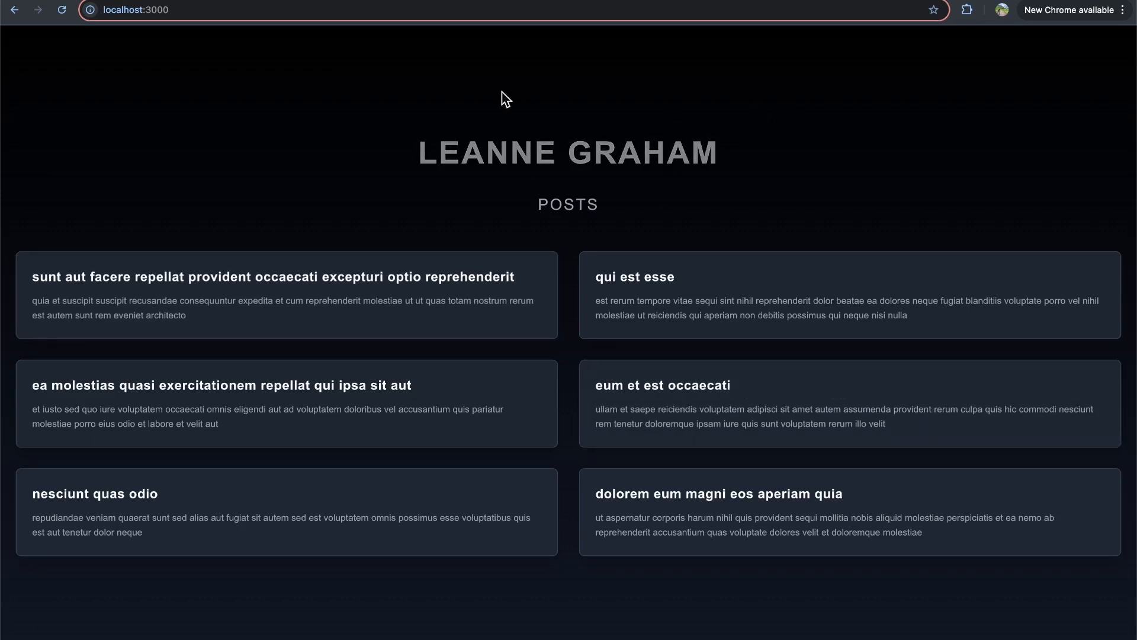
mouse_move(543, 225)
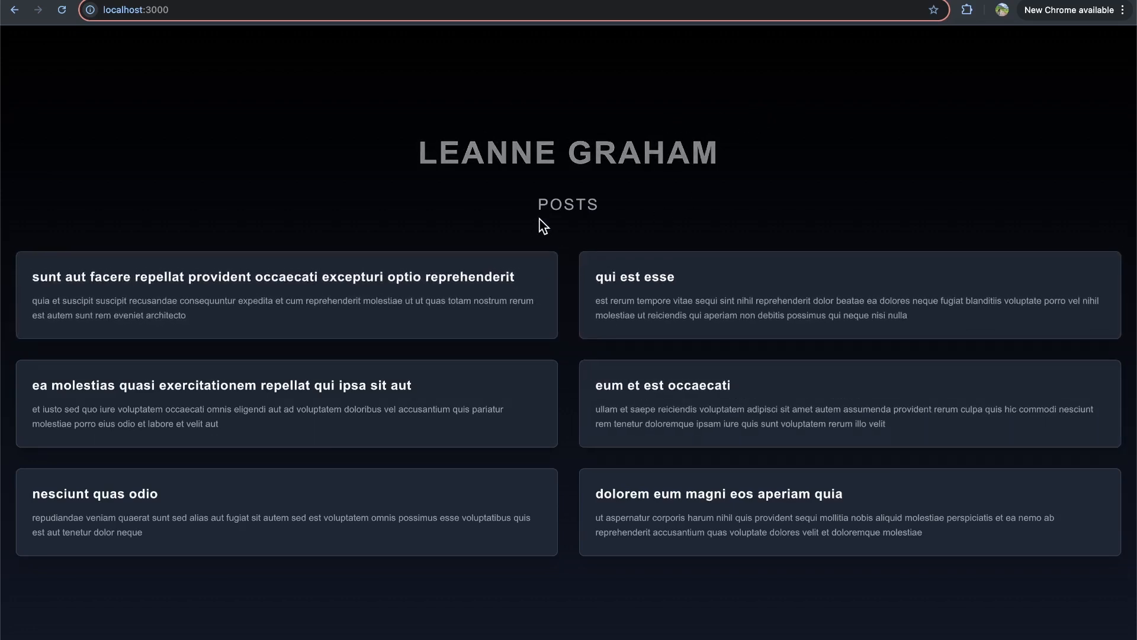
Highlight the user name heading, then point out the Posts list and getUser await lines.
double_click(568, 152)
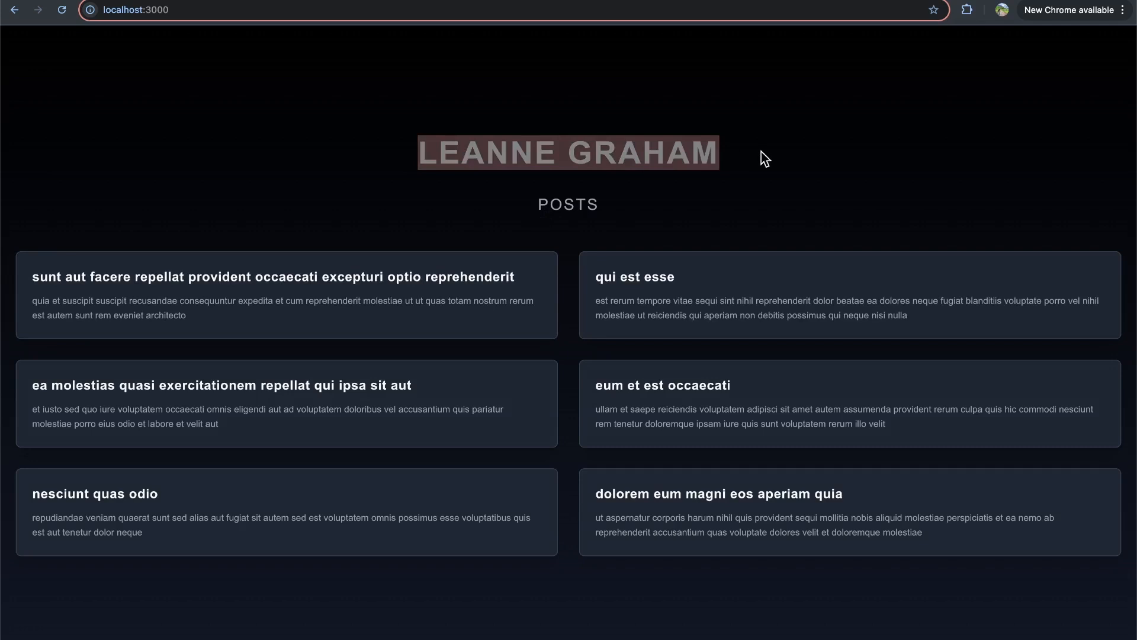
mouse_move(736, 161)
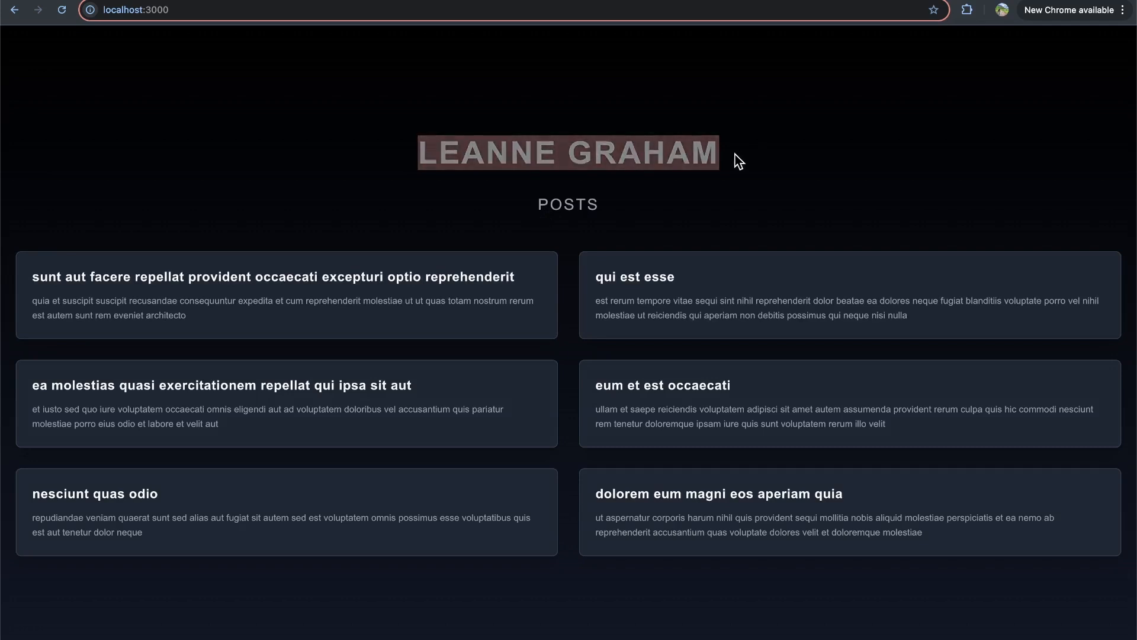
mouse_move(695, 150)
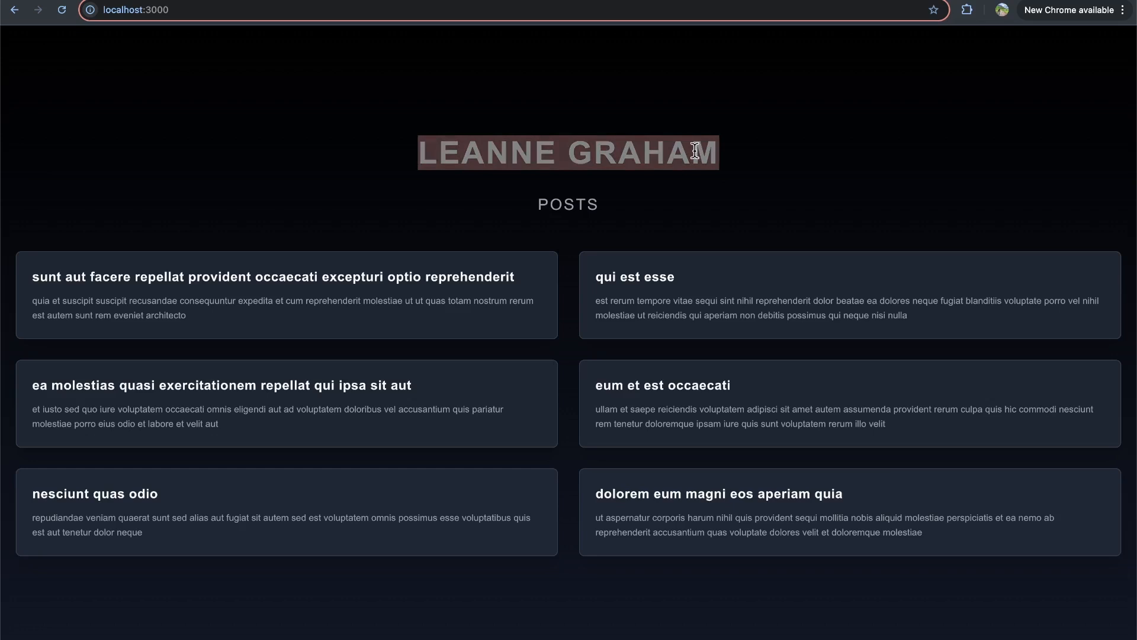
mouse_move(448, 223)
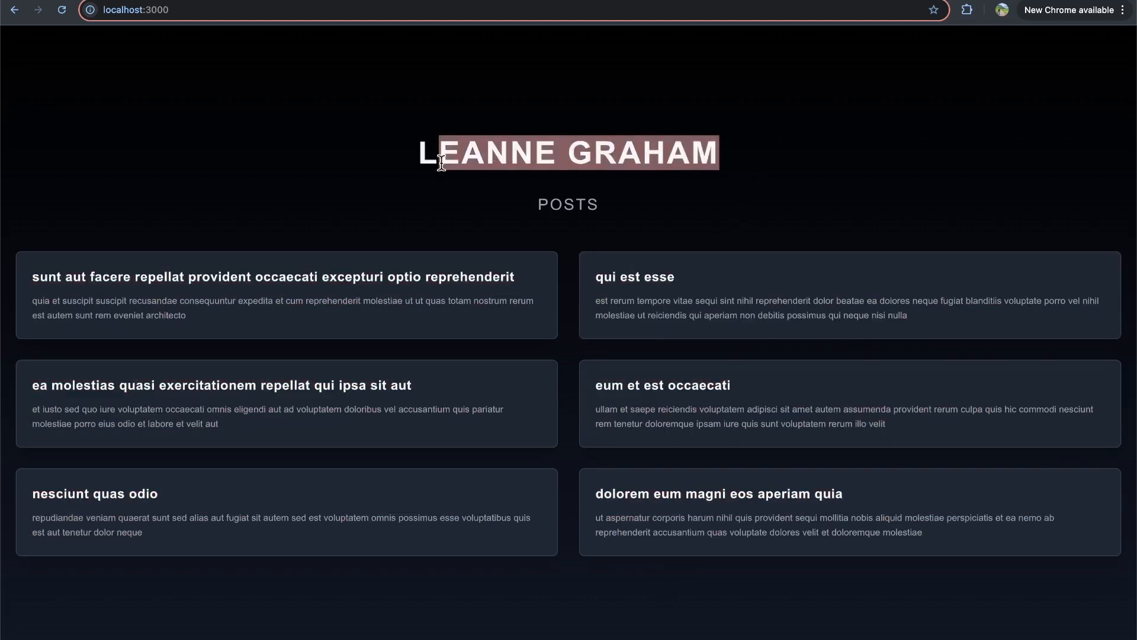
mouse_move(676, 422)
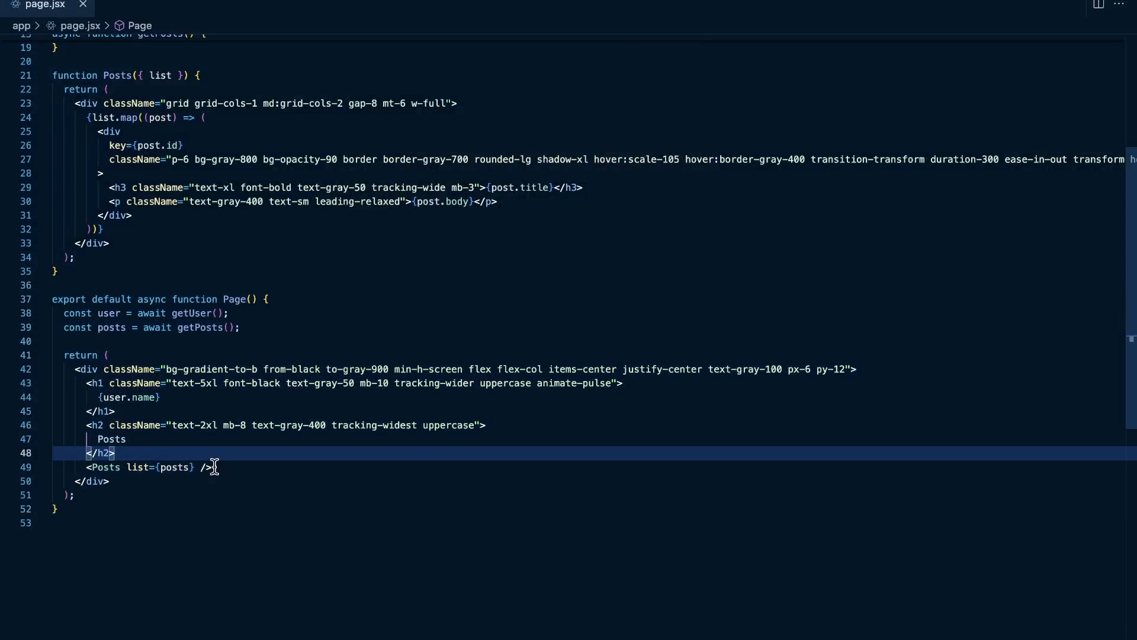
left_click(130, 397)
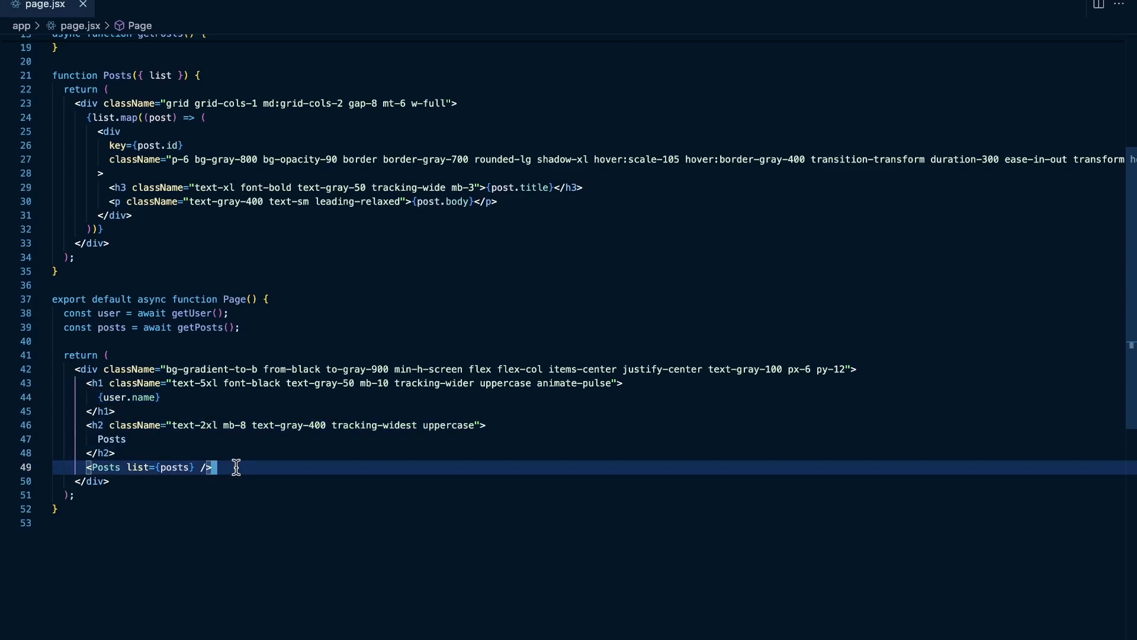
mouse_move(101, 255)
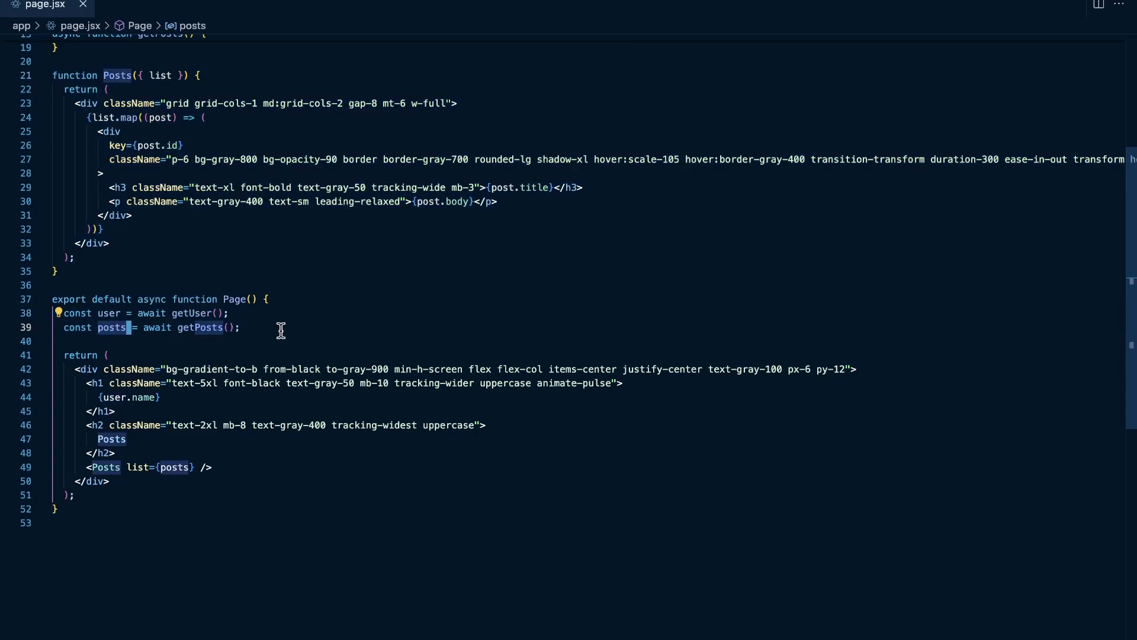
mouse_move(206, 372)
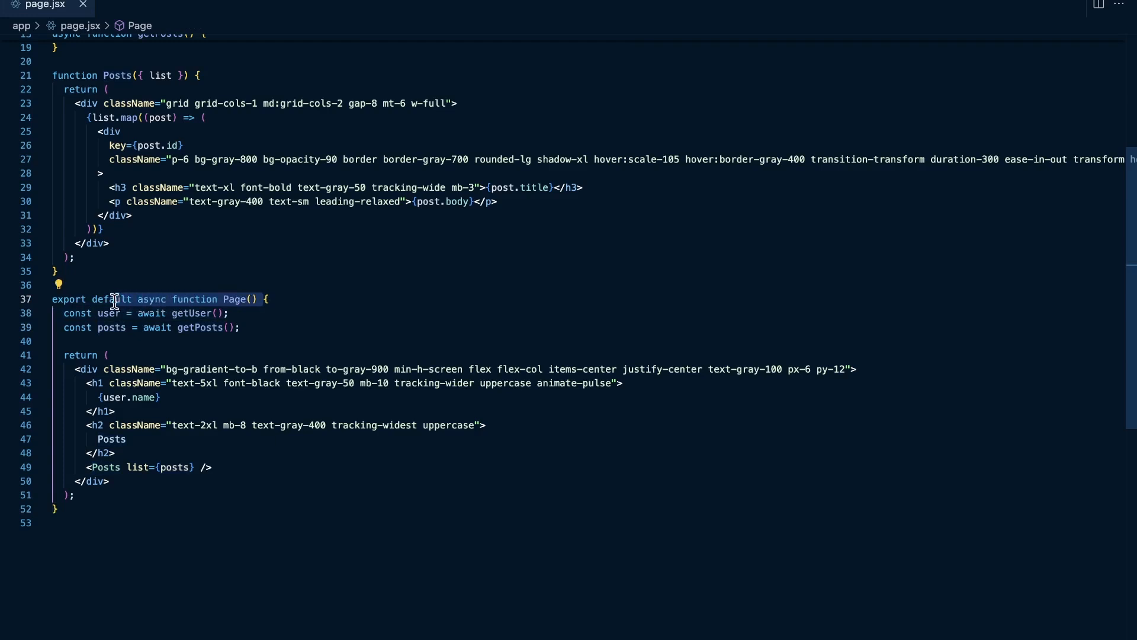
mouse_move(92, 320)
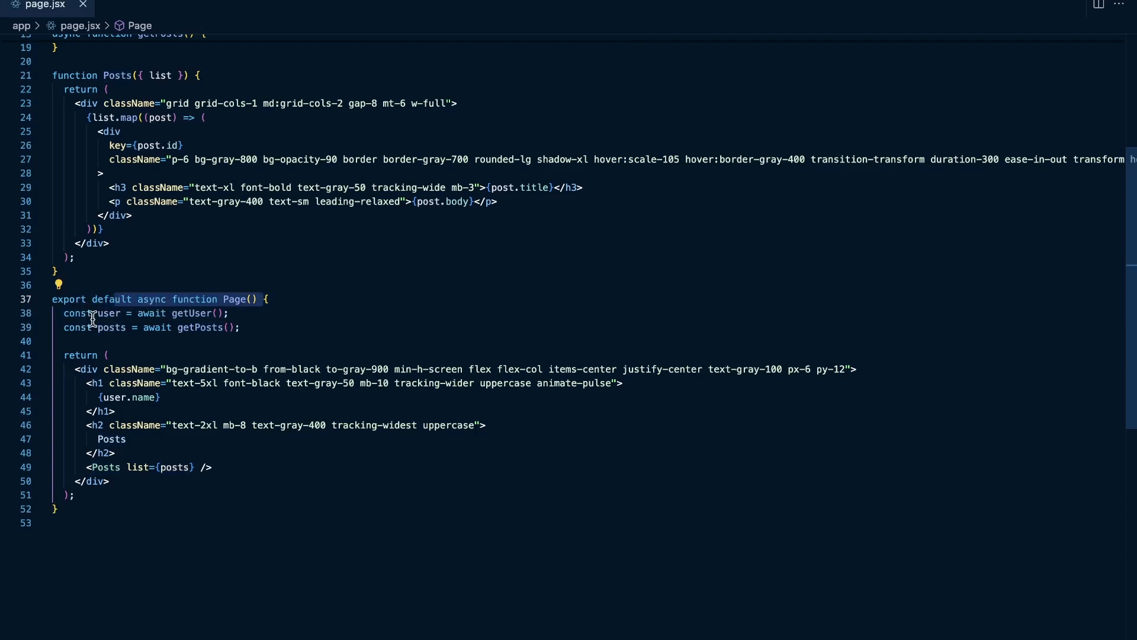
left_click(174, 312)
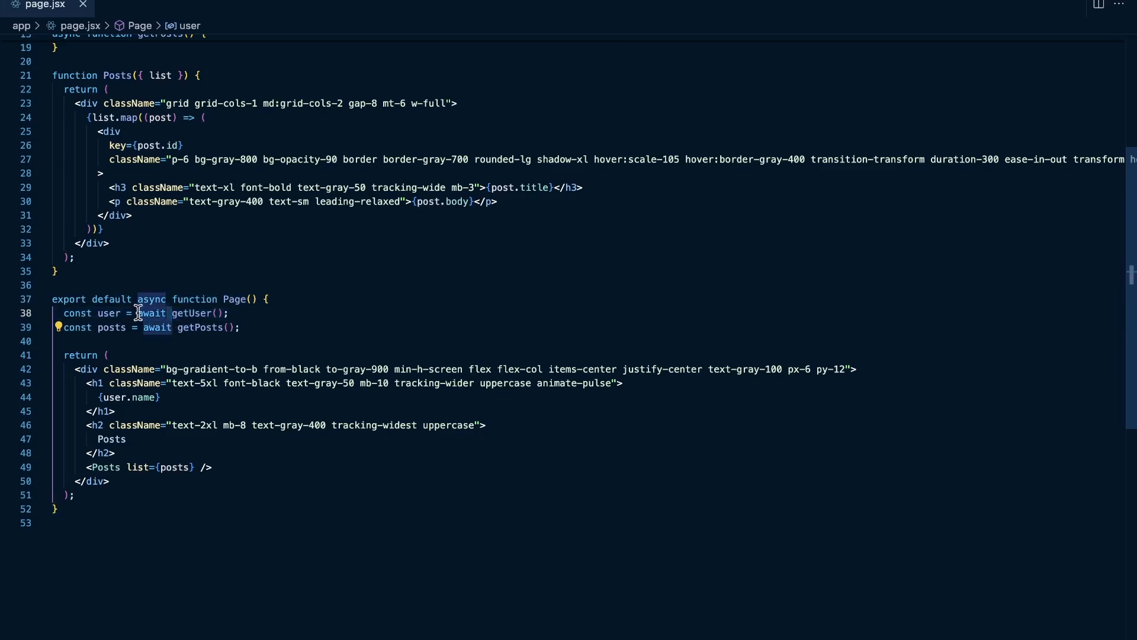
mouse_move(161, 298)
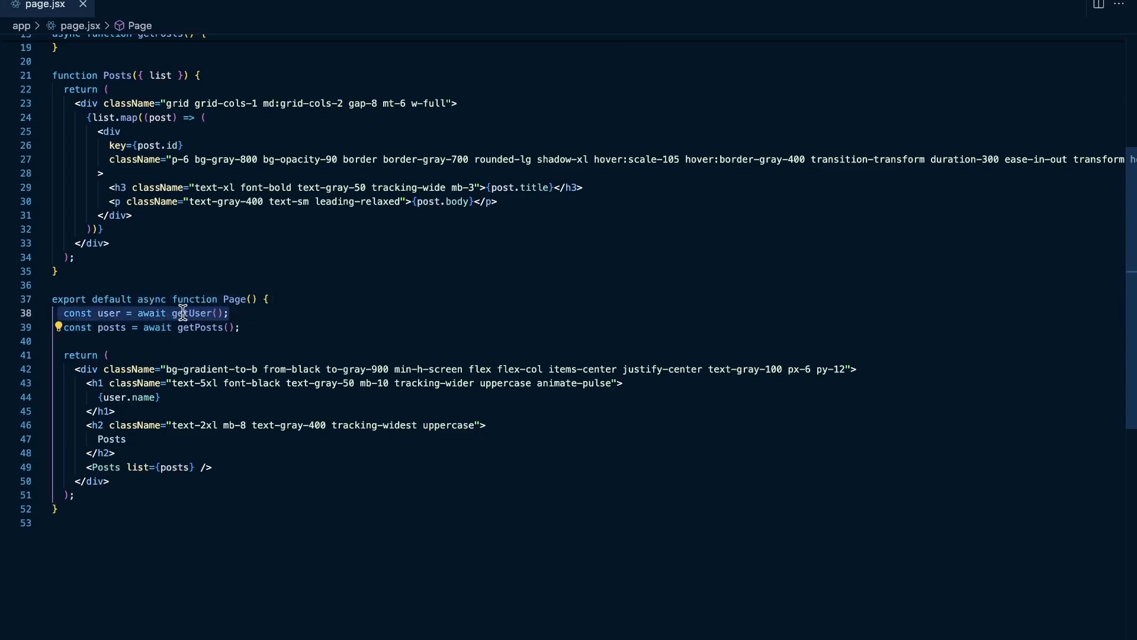
double_click(192, 313)
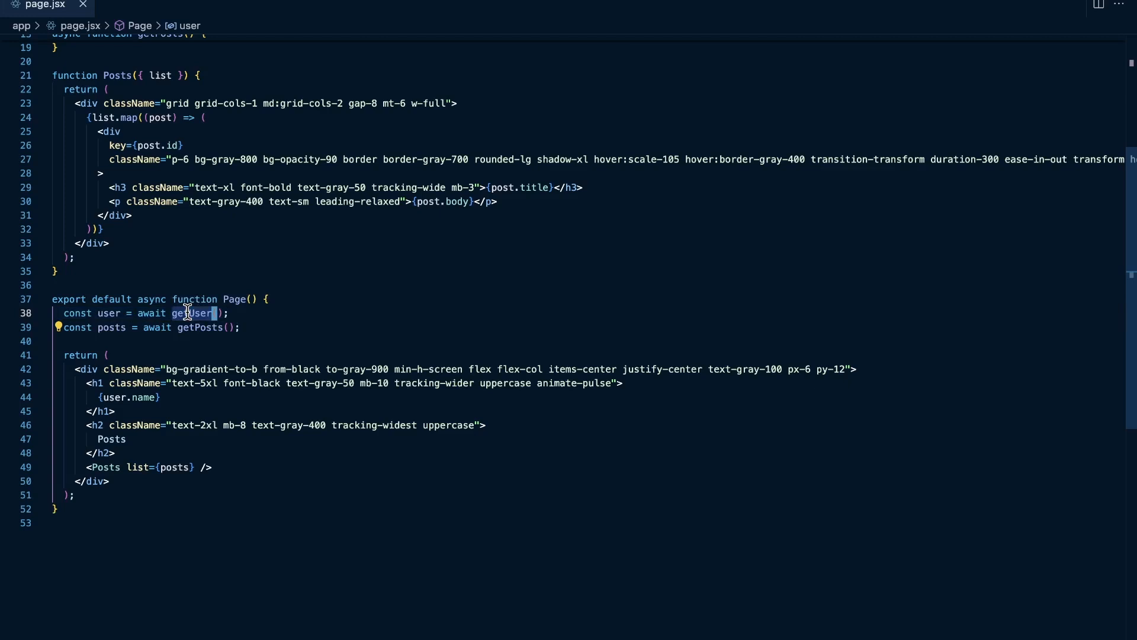
mouse_move(190, 313)
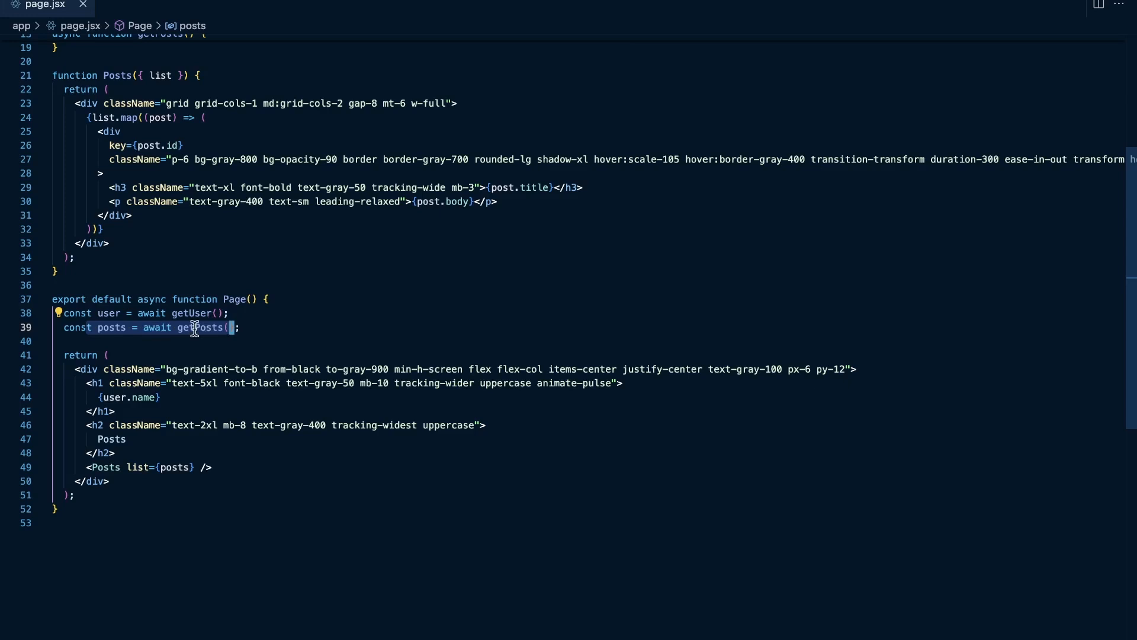
mouse_move(196, 326)
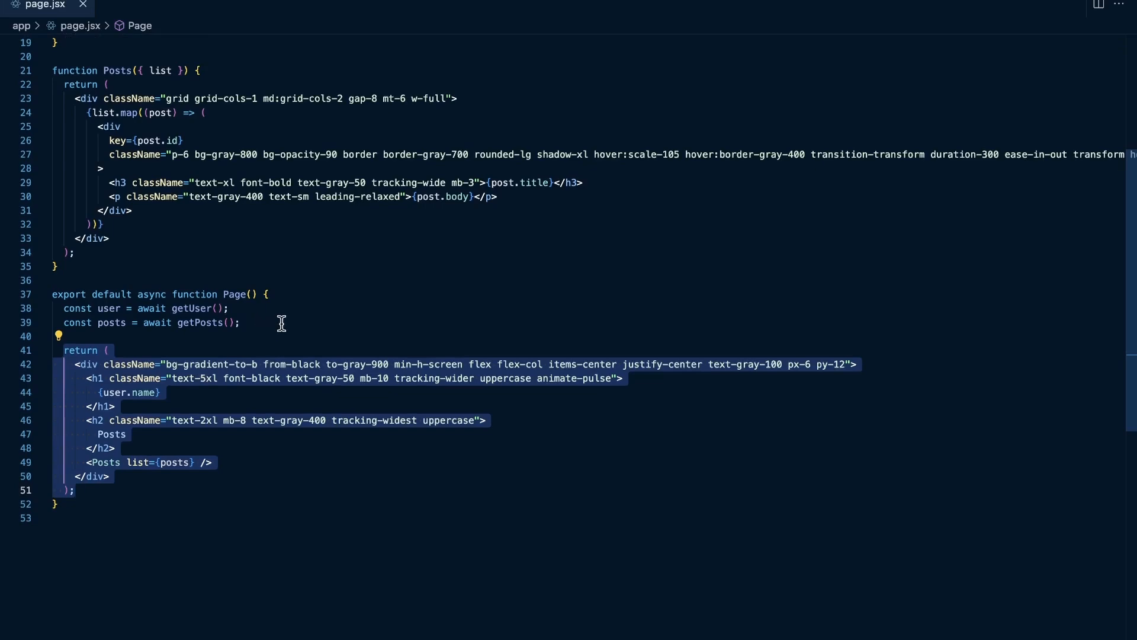
scroll("up", 3)
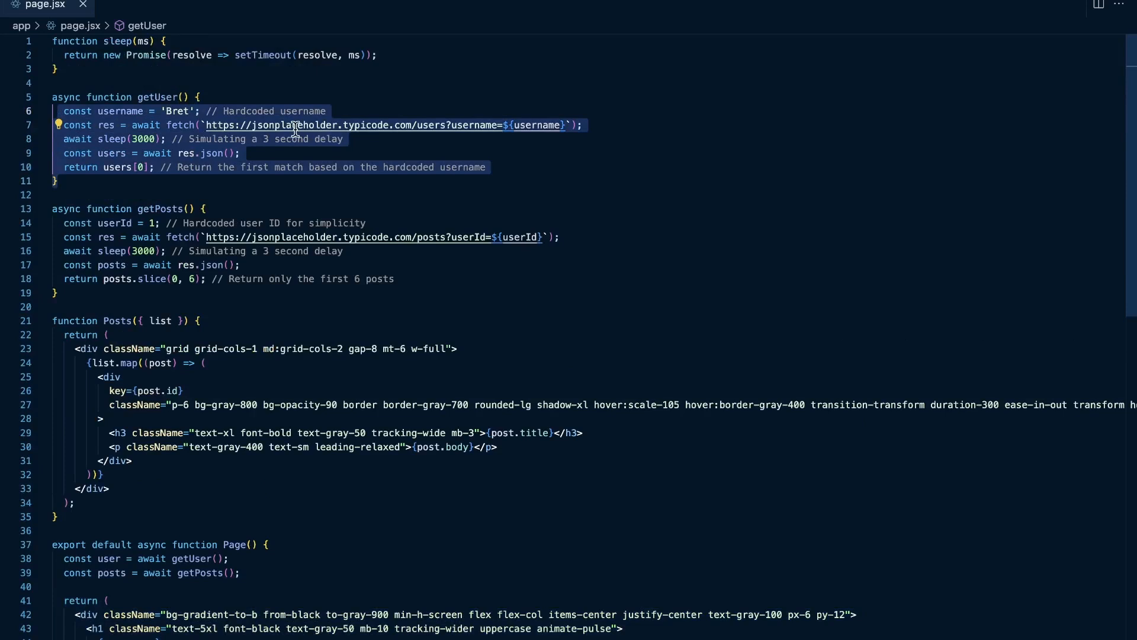
mouse_move(196, 138)
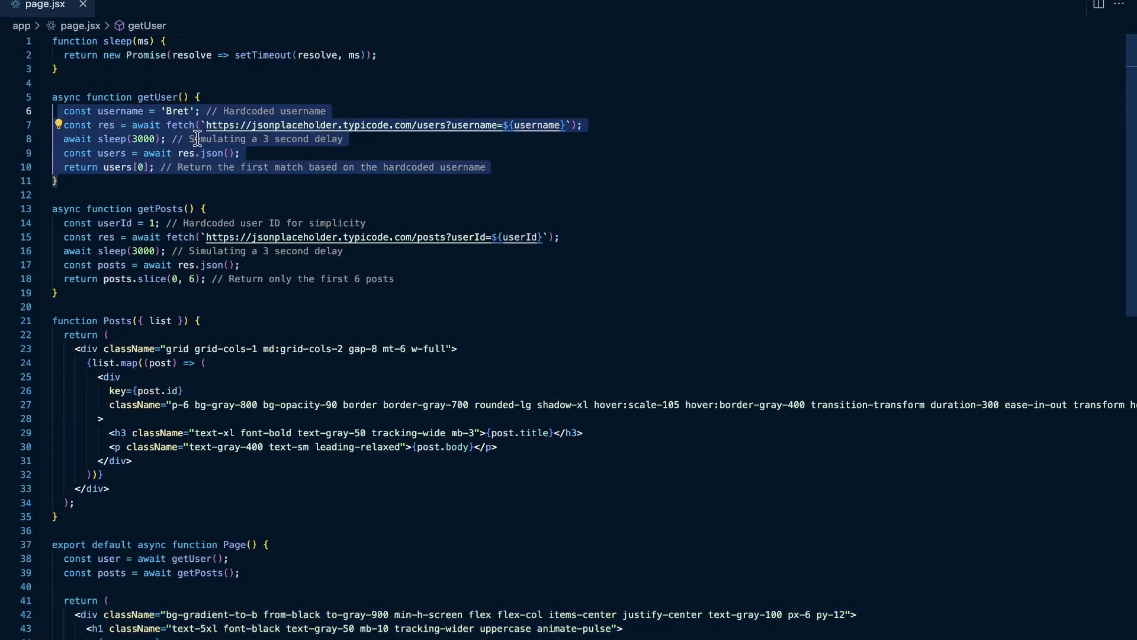
mouse_move(143, 41)
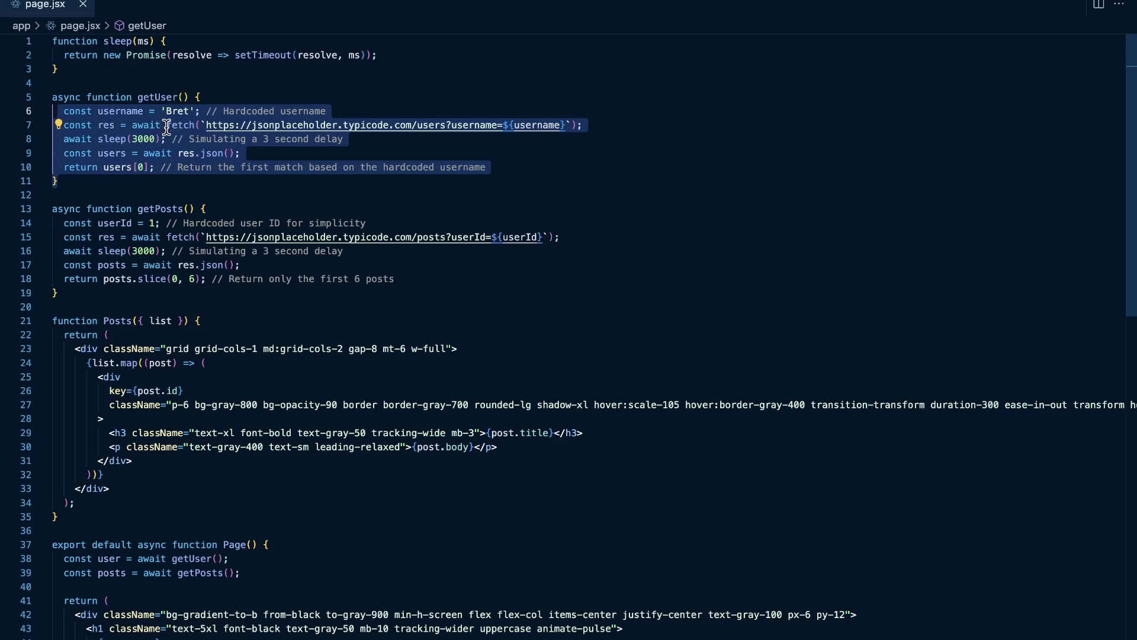
mouse_move(167, 138)
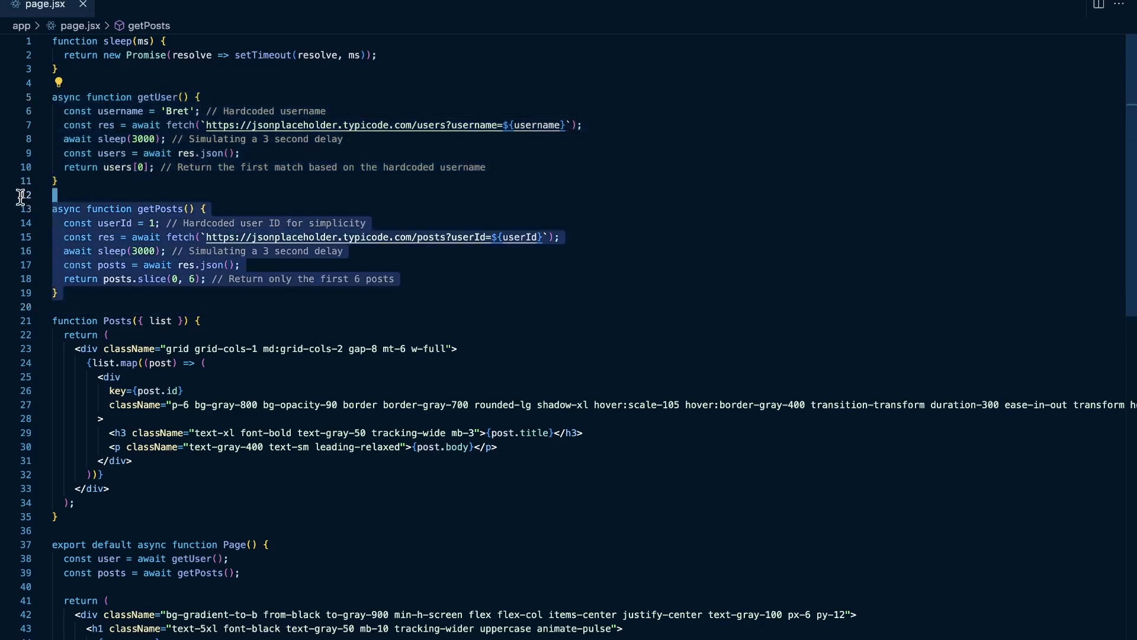
Mark the getPosts function, then reload localhost:3000 to show Leanne Graham and six posts.
left_click(334, 283)
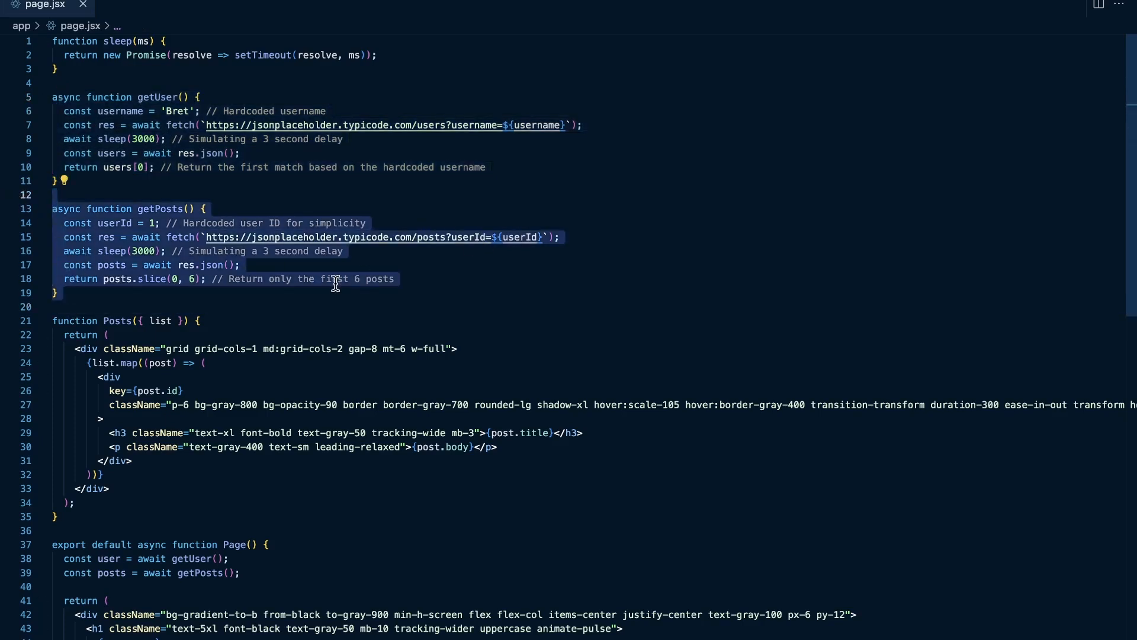
left_click(159, 251)
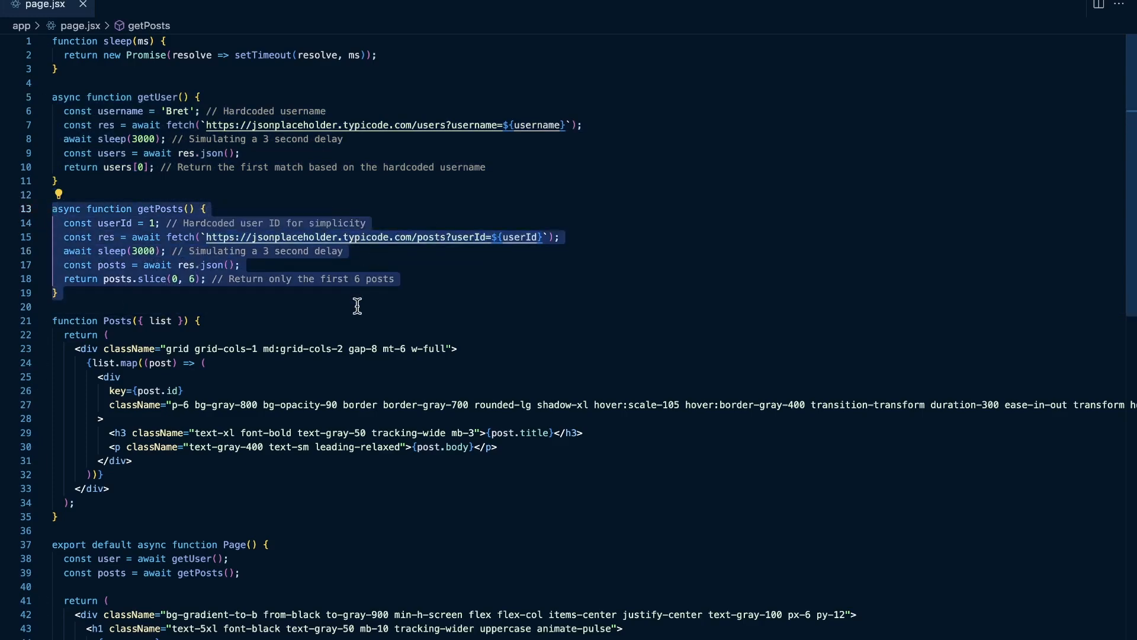
scroll("down", 3)
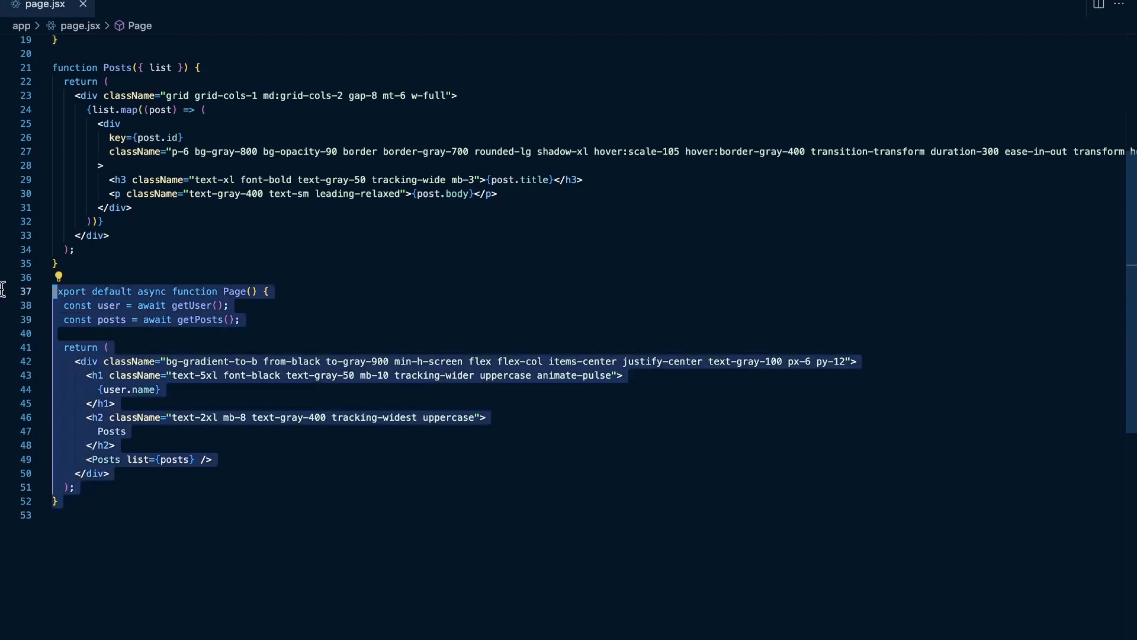
mouse_move(245, 322)
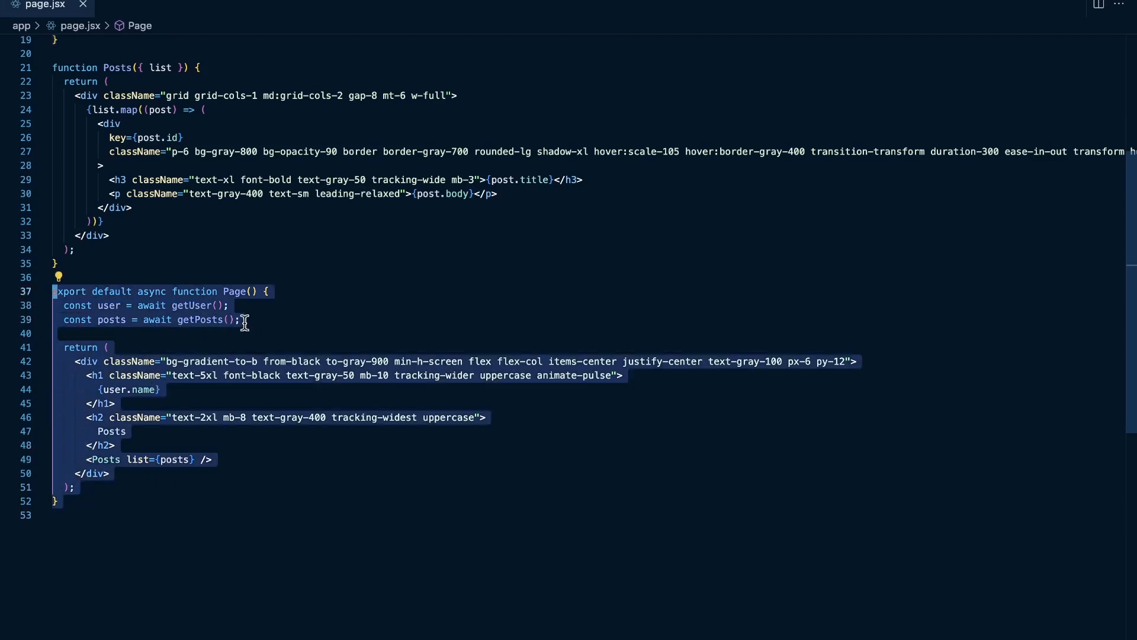
left_click(82, 501)
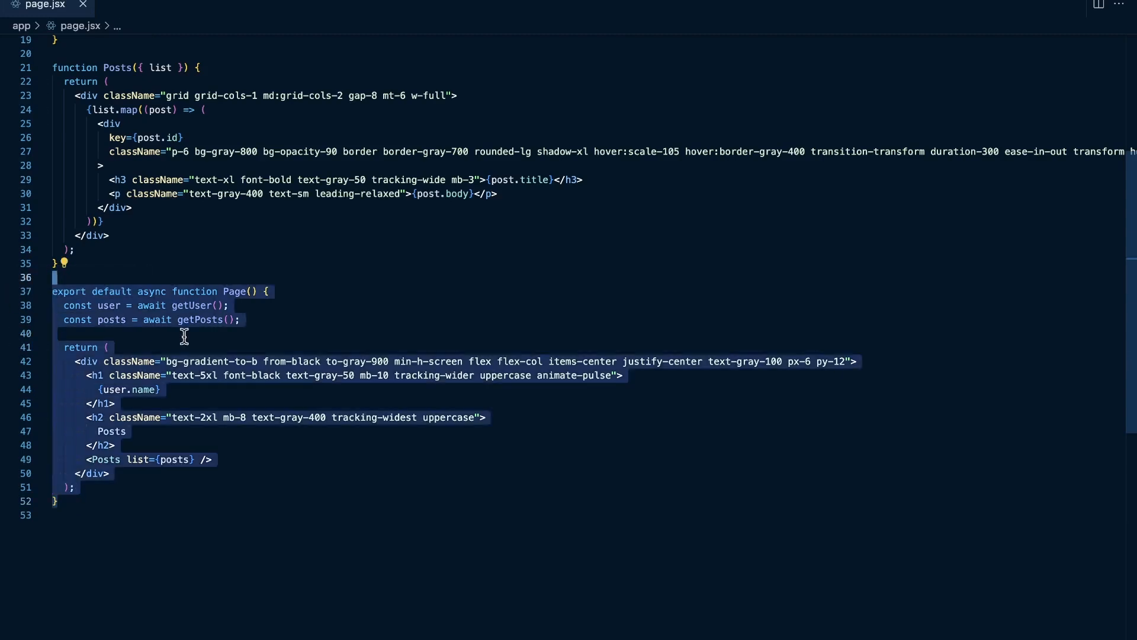
mouse_move(466, 345)
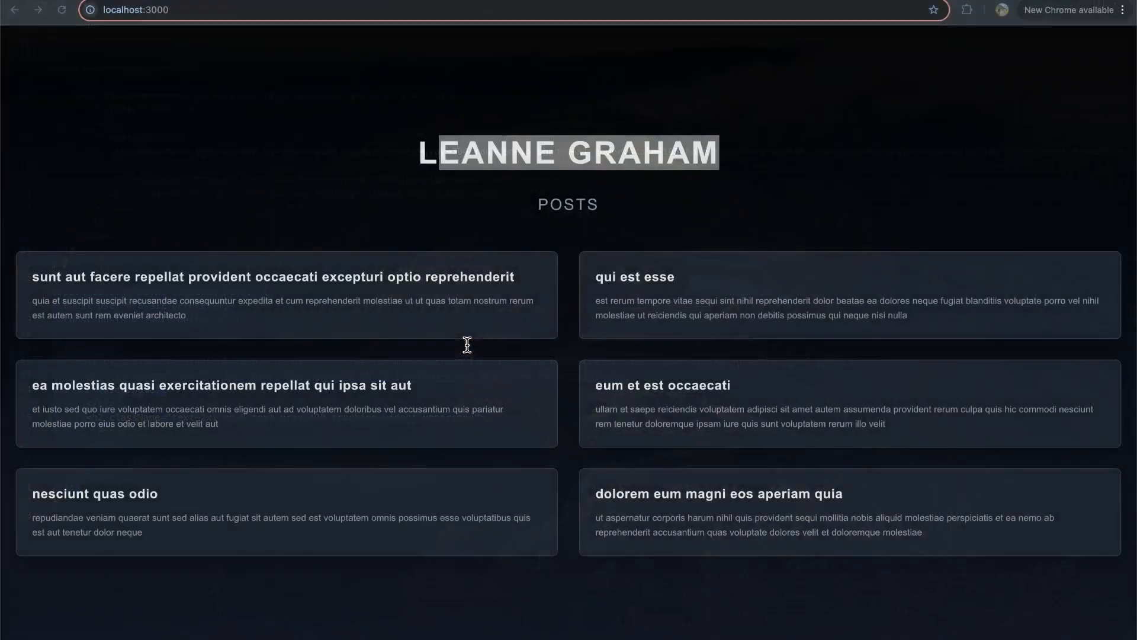
left_click(62, 10)
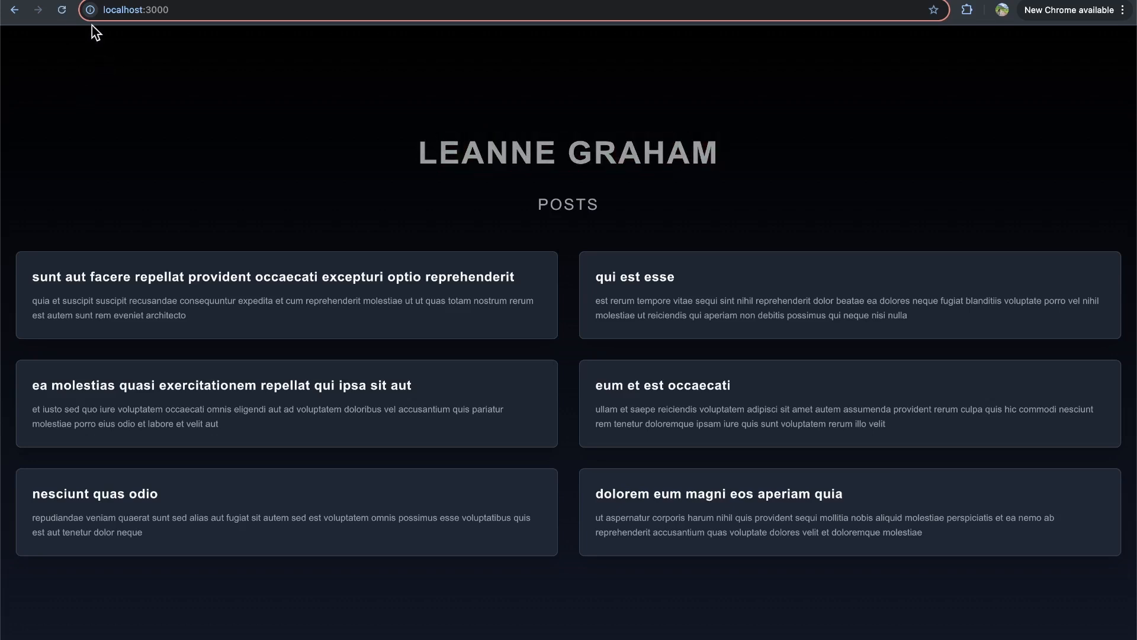
mouse_move(92, 94)
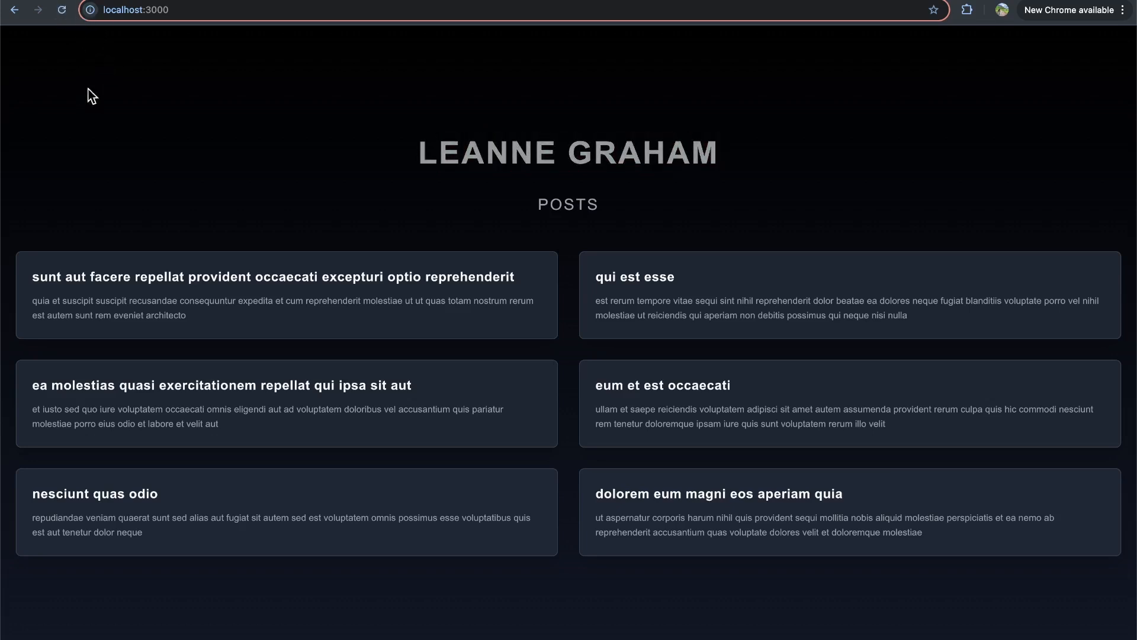
mouse_move(100, 139)
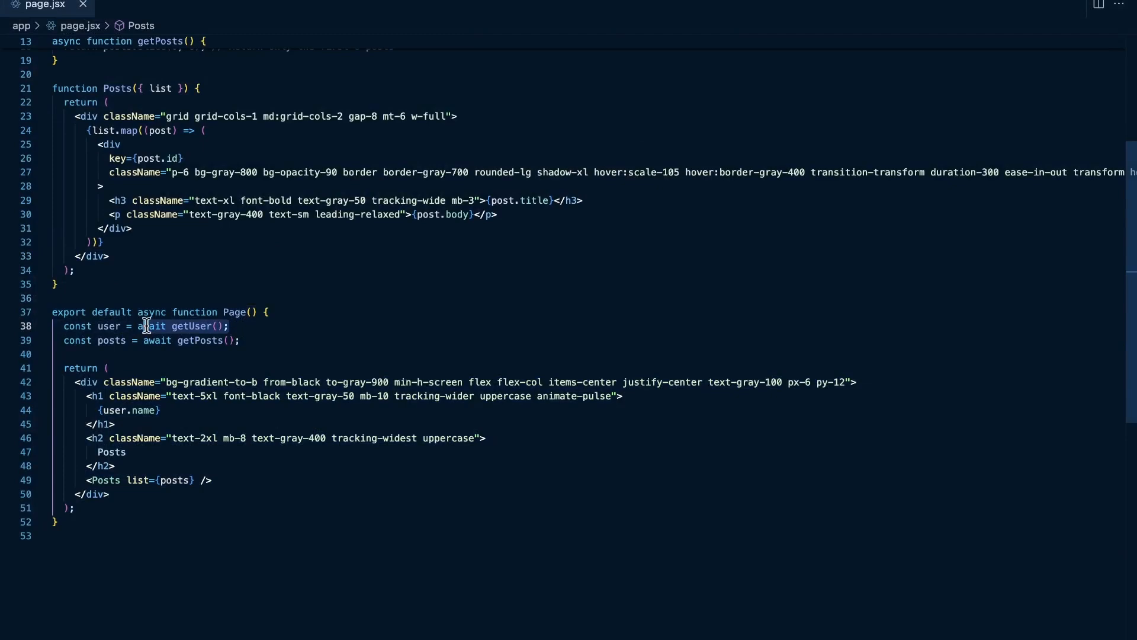
Select the two sequential await lines in the Page function.
scroll("up", 3)
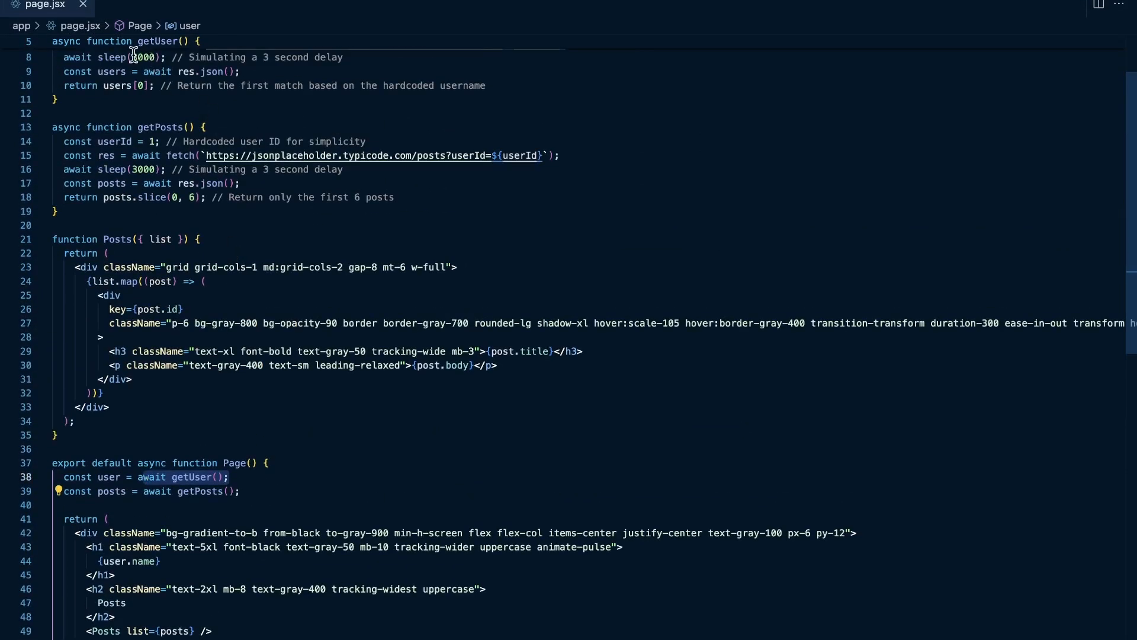
mouse_move(239, 457)
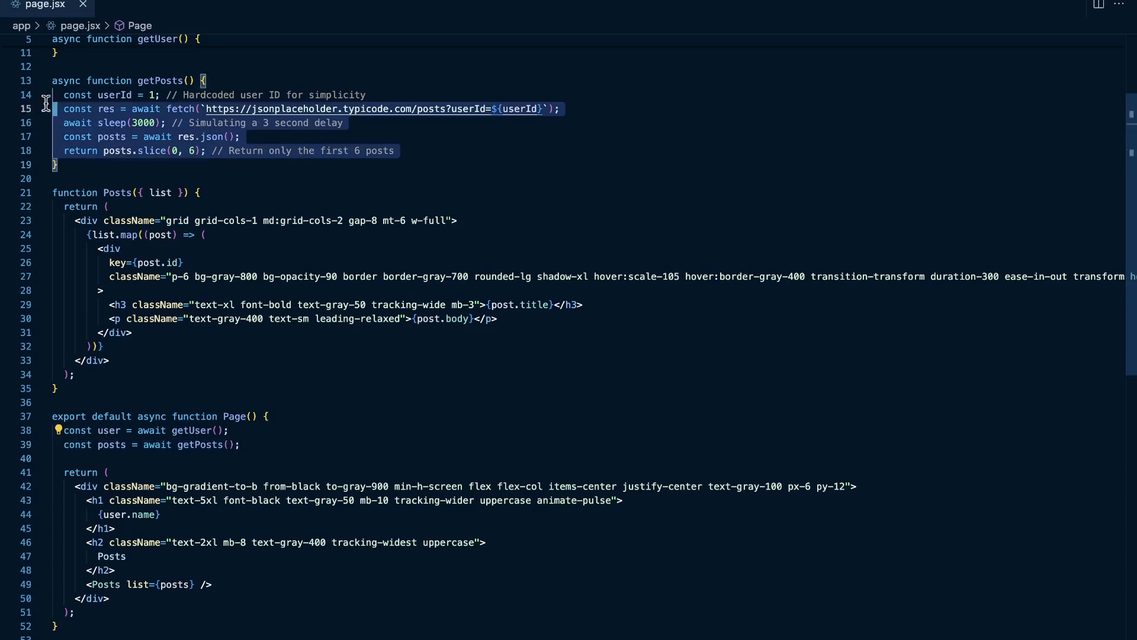
scroll("up", 3)
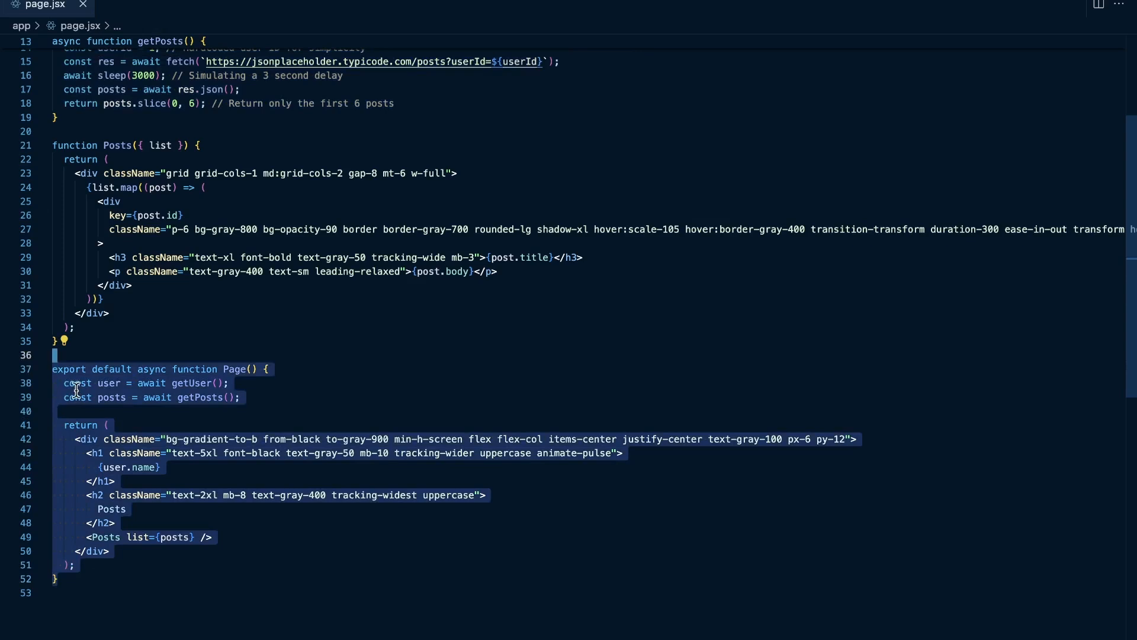
left_click(72, 411)
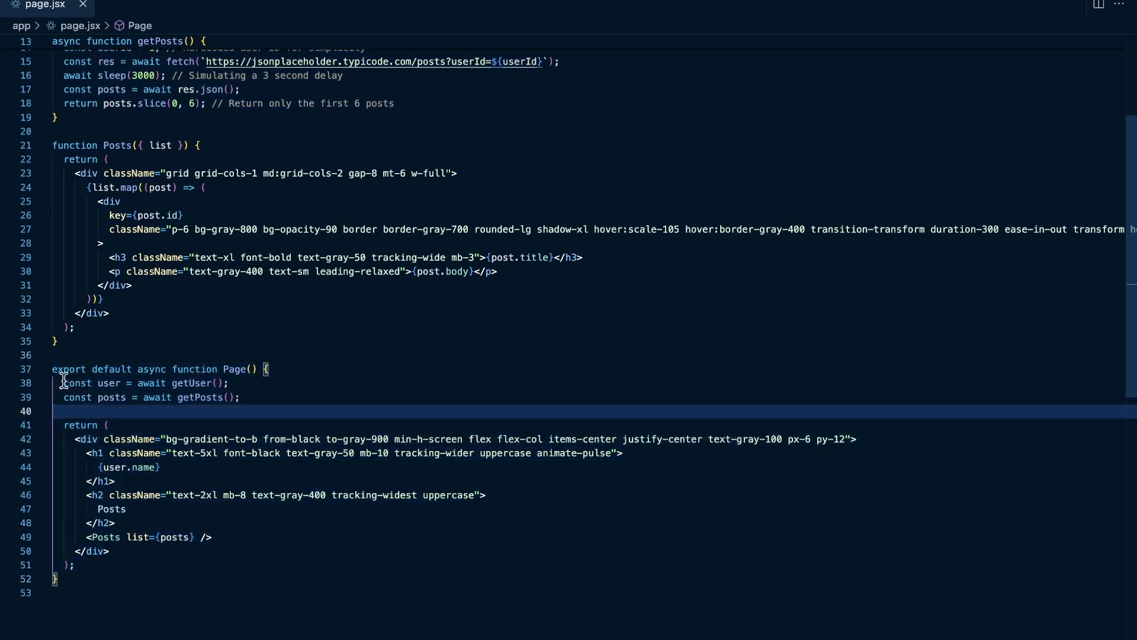
left_click(230, 384)
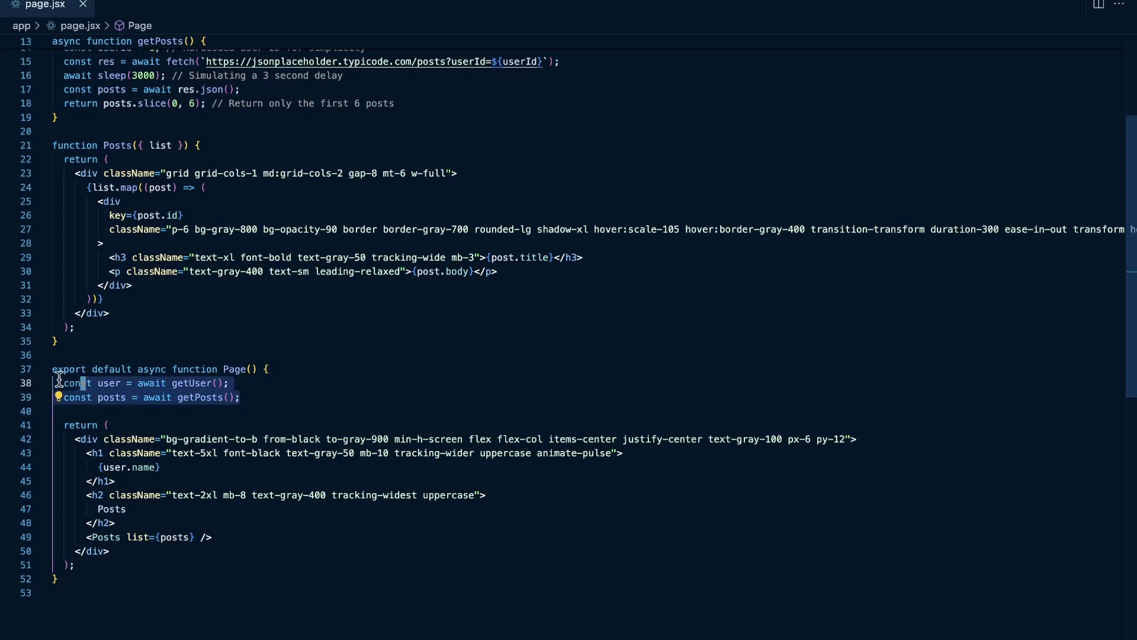
mouse_move(336, 417)
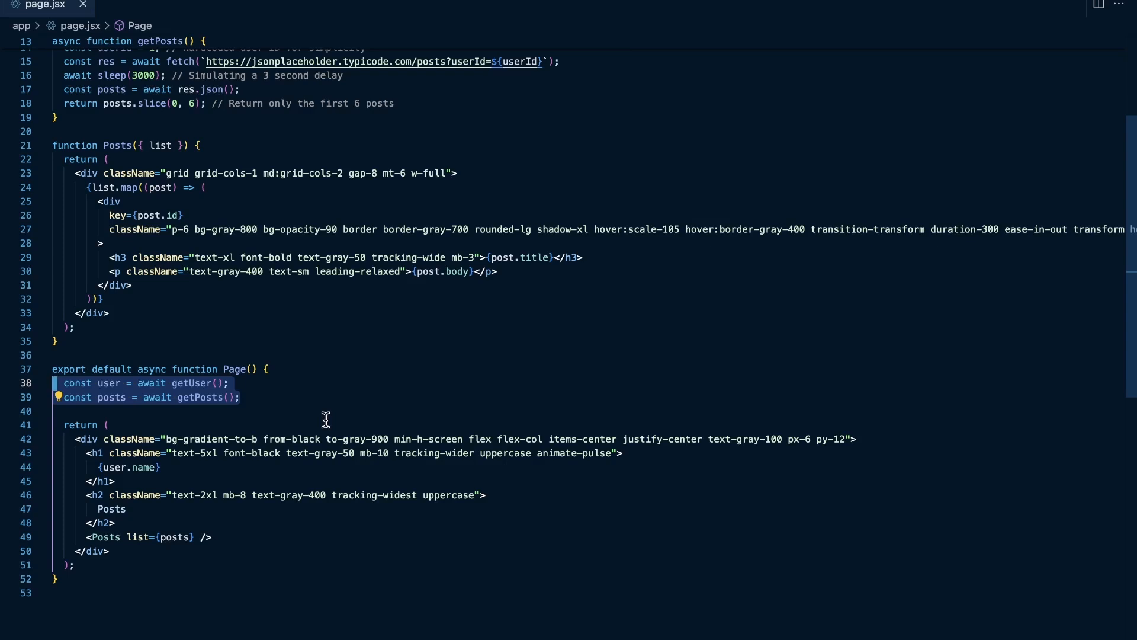
mouse_move(307, 419)
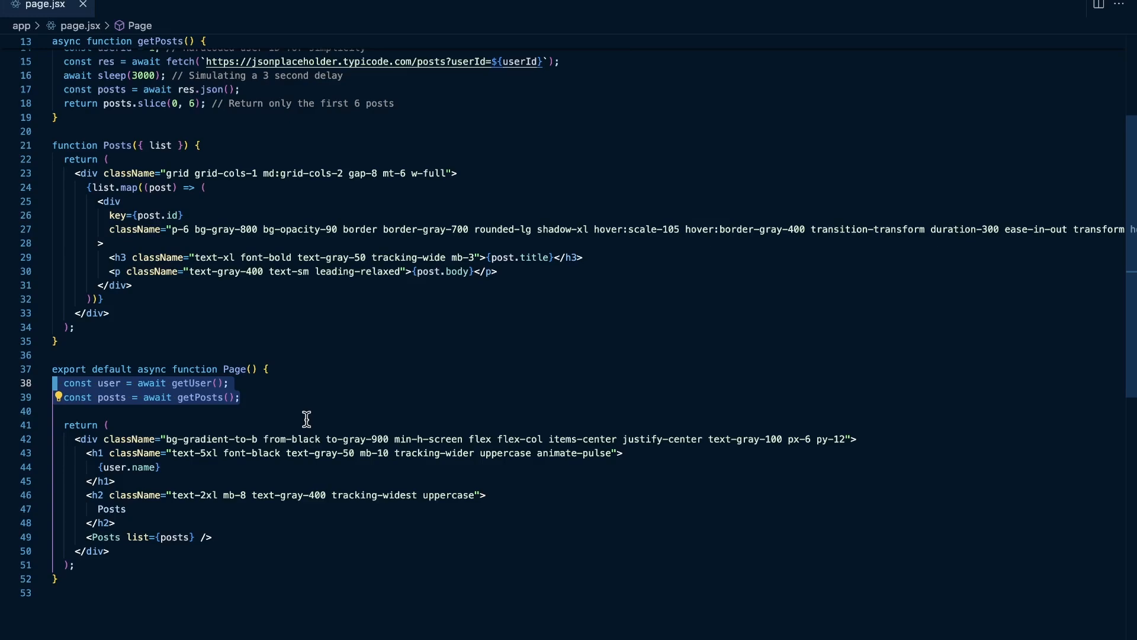
Scroll through page.jsx and select the getUser await line.
scroll("up", 3)
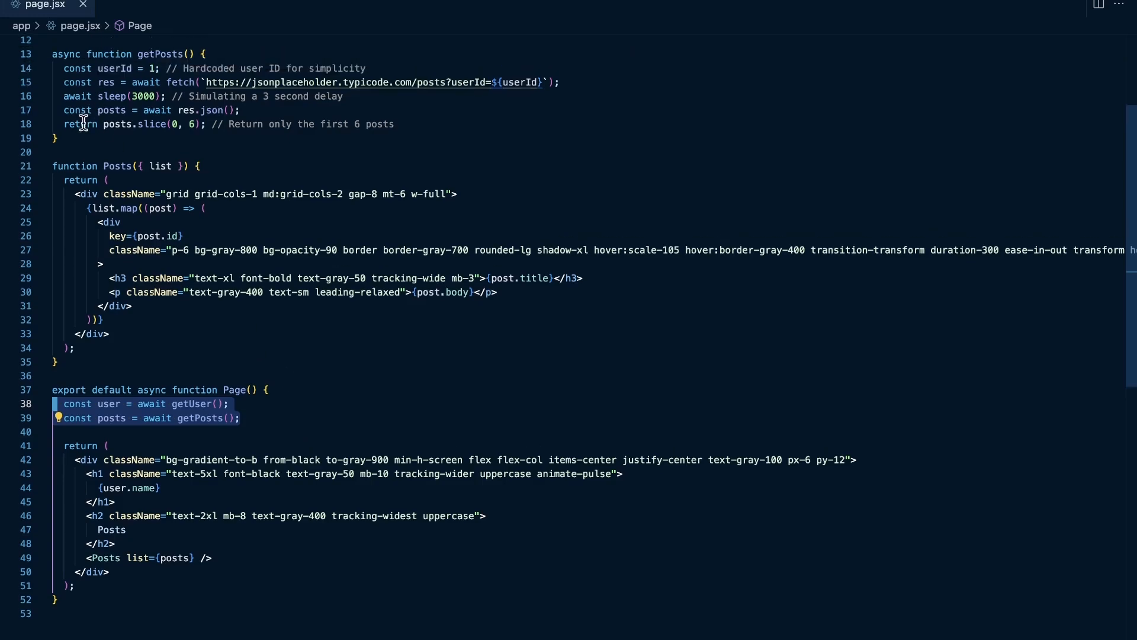
scroll("up", 3)
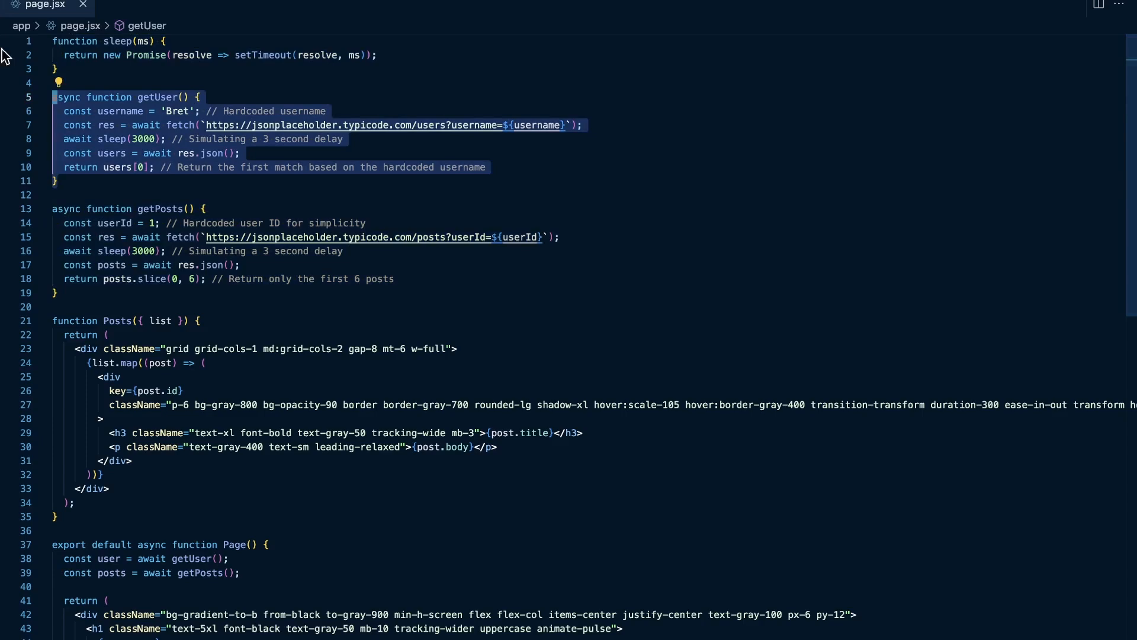
scroll("down", 3)
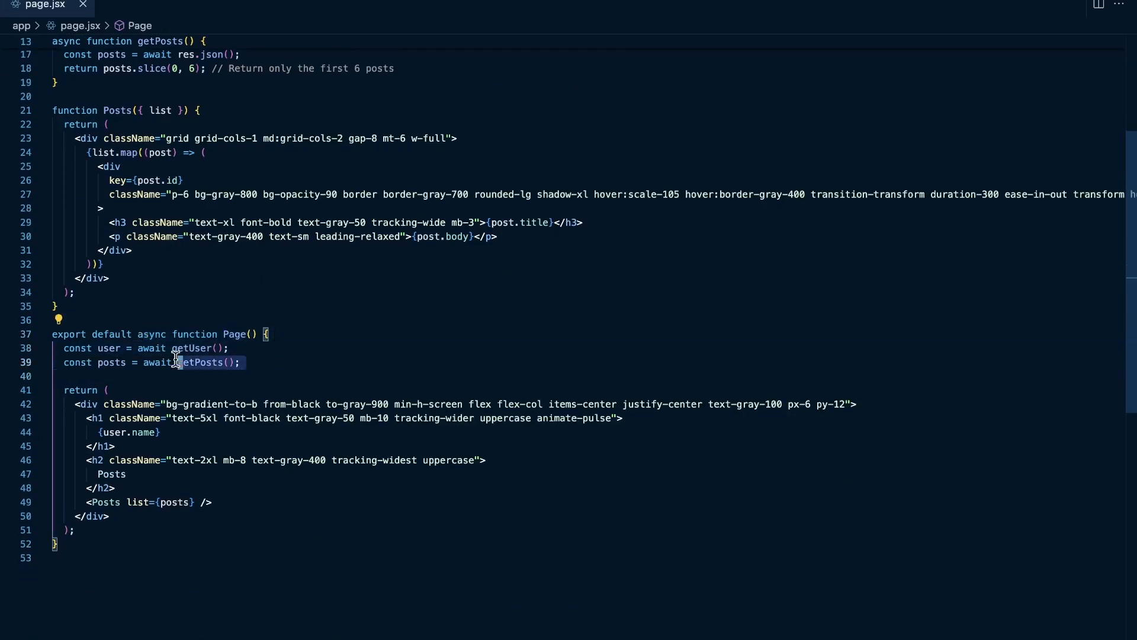
left_click(174, 362)
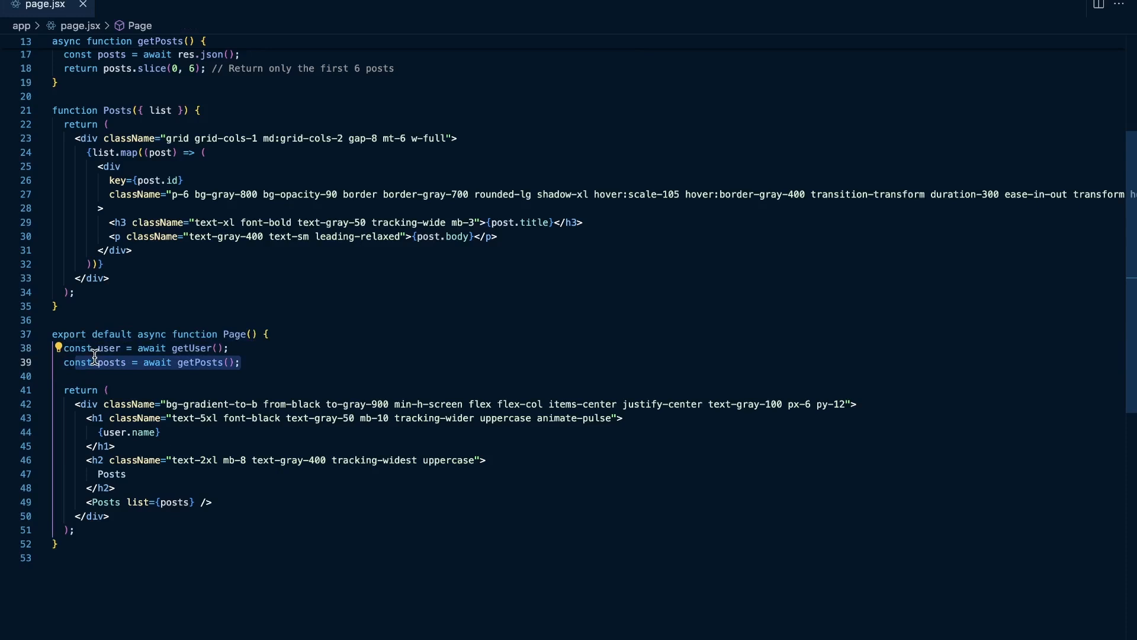
left_click(109, 348)
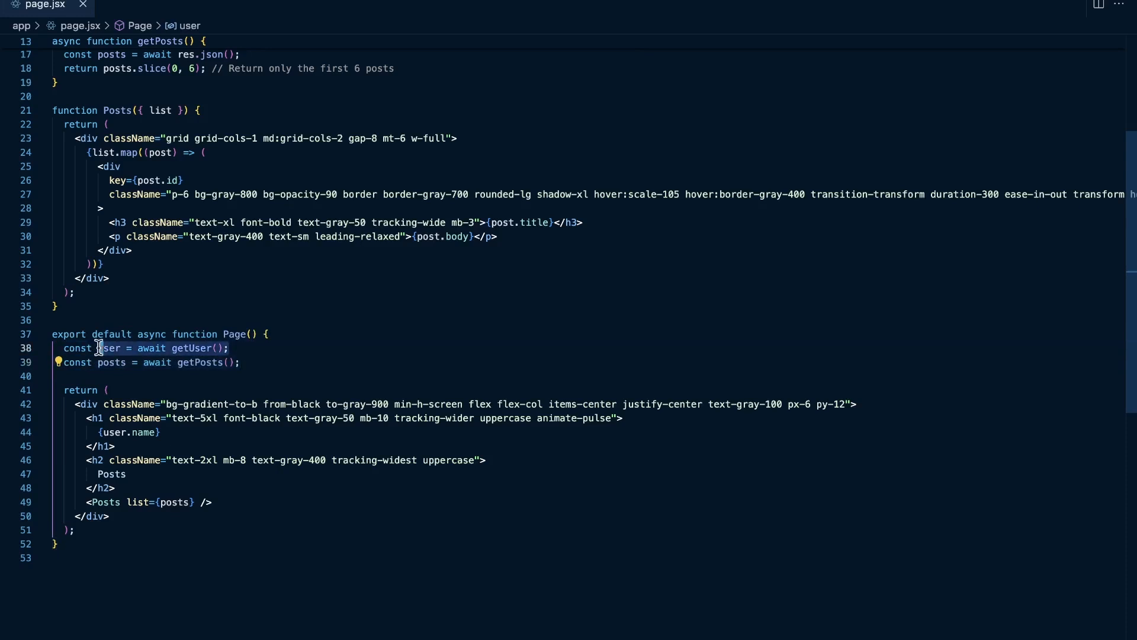
left_click(239, 362)
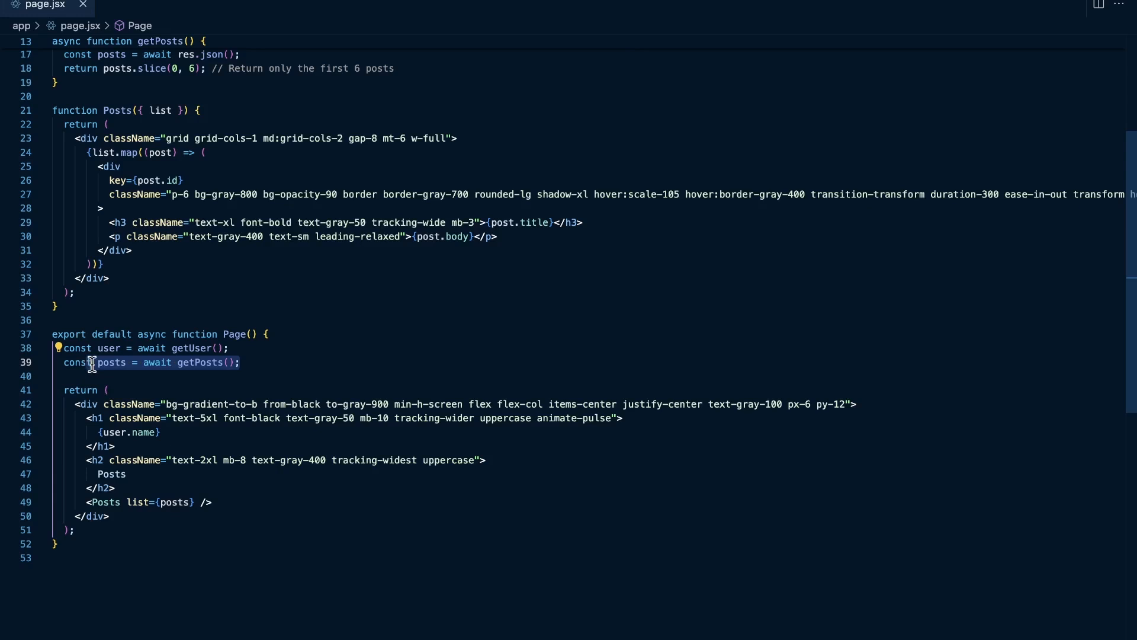
Replace the two awaits with const [user, posts] = await Promise.all([getUser(), getPosts()]).
left_click(109, 389)
type("const [")
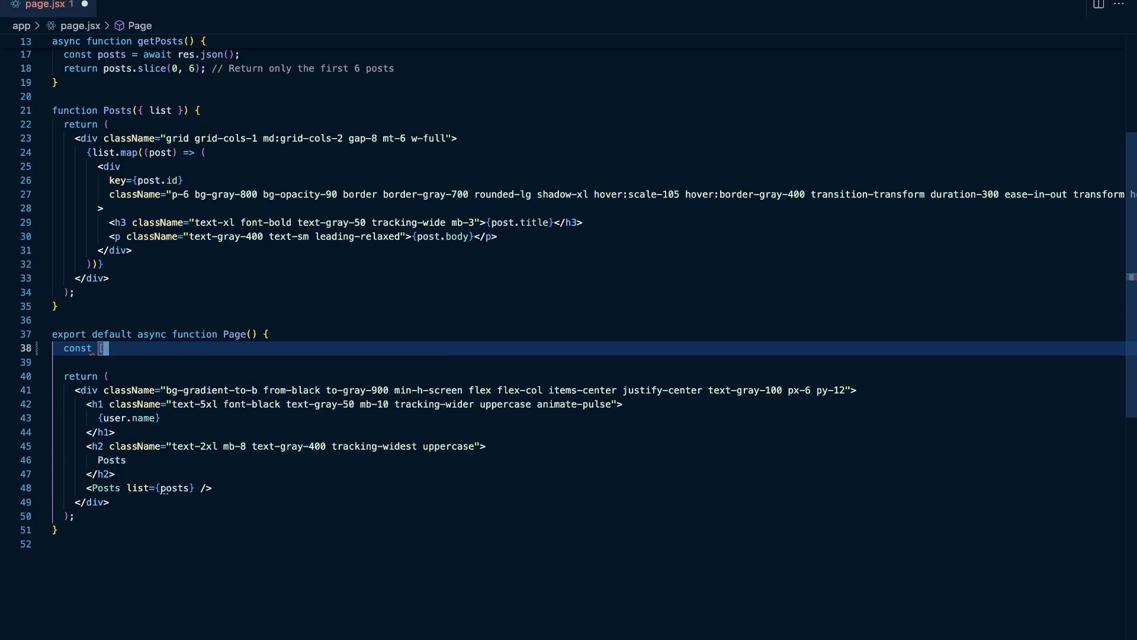
type("user, posts] =")
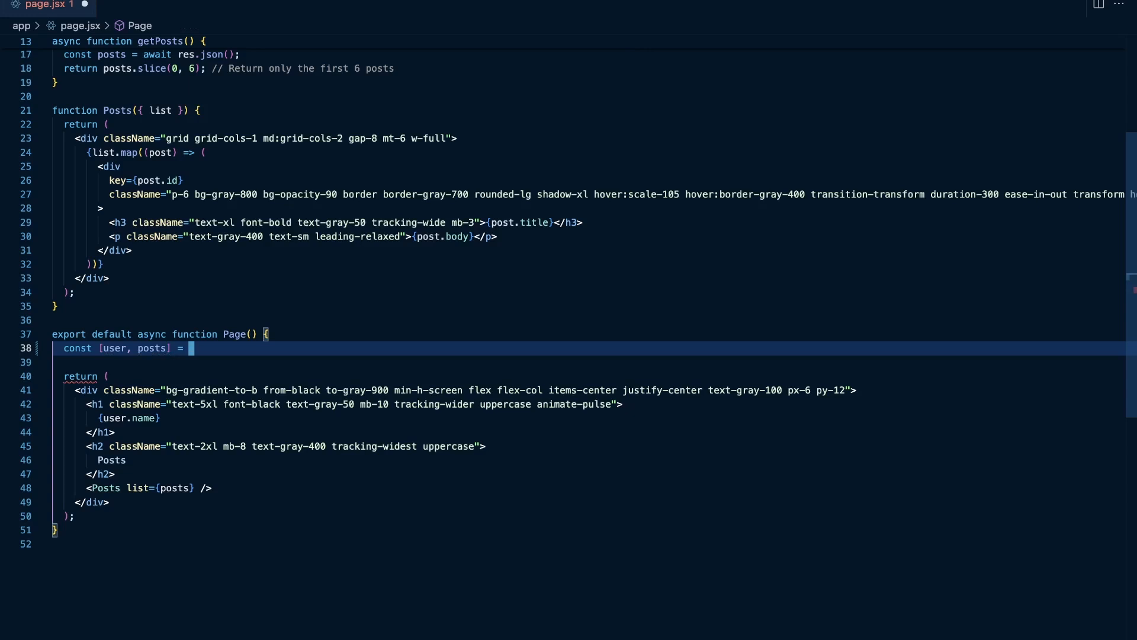
type("await P")
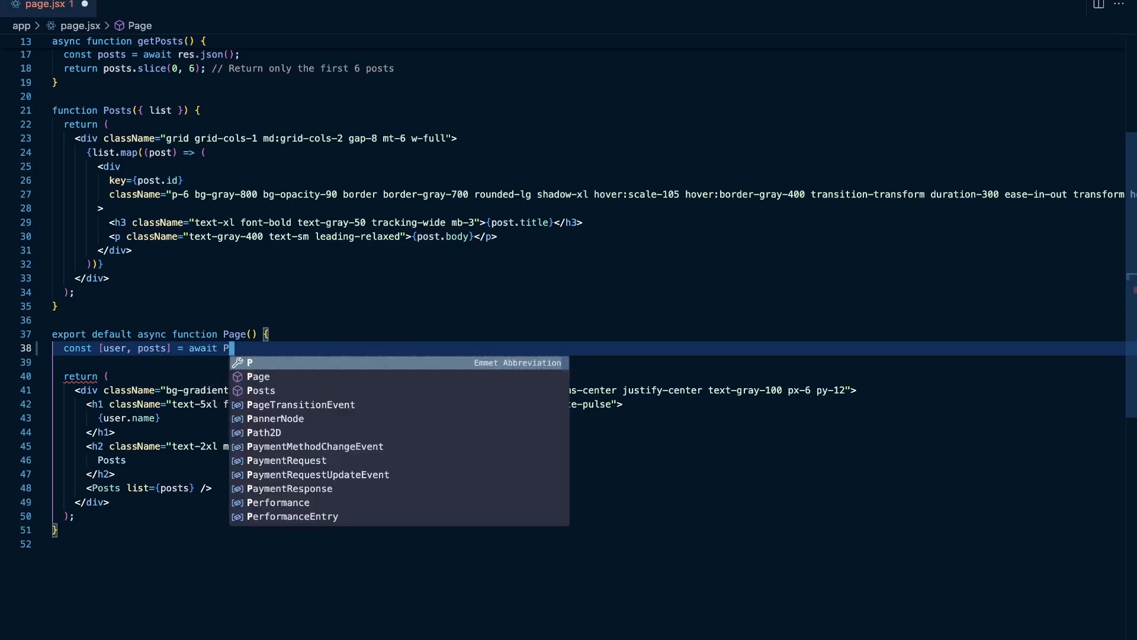
type("romise.all([")
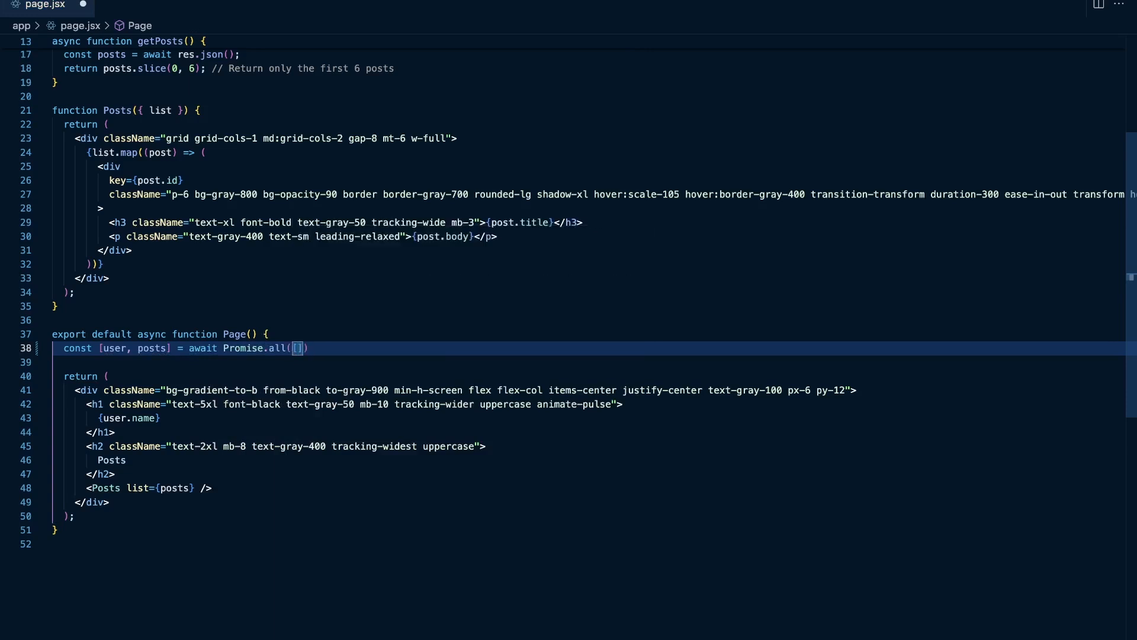
type("g")
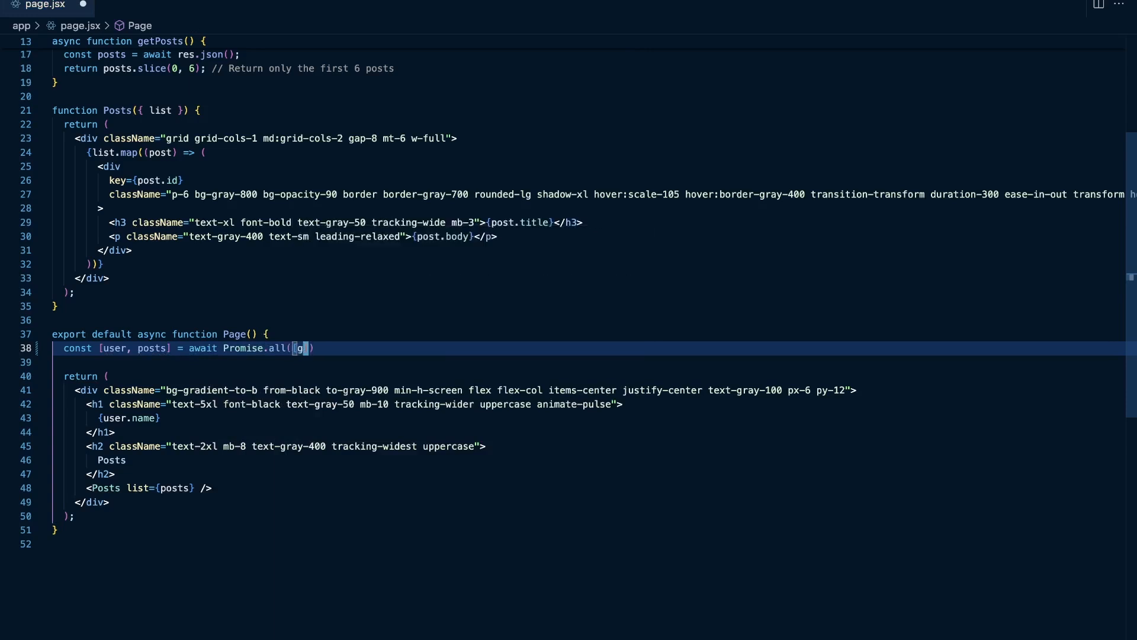
type("etUser(),")
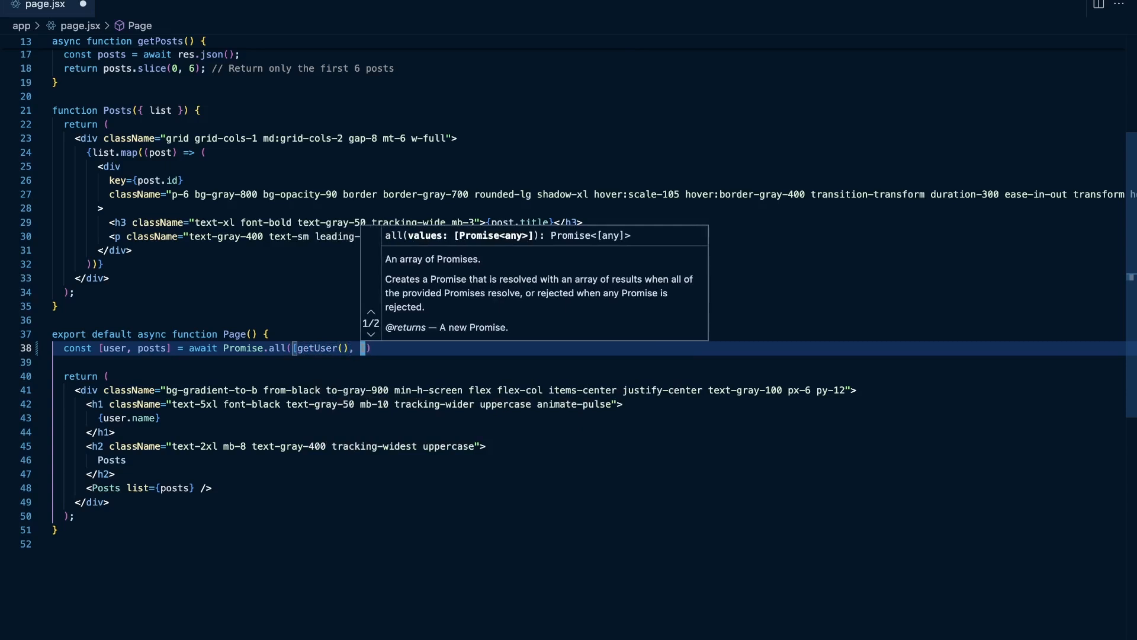
type("getPosts()")
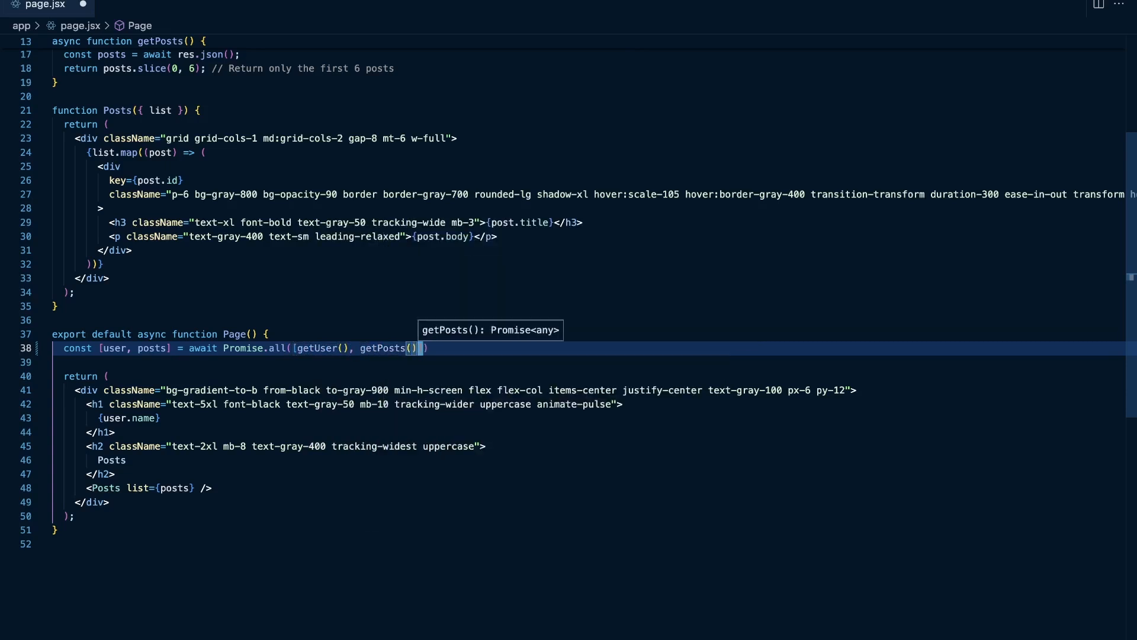
mouse_move(345, 348)
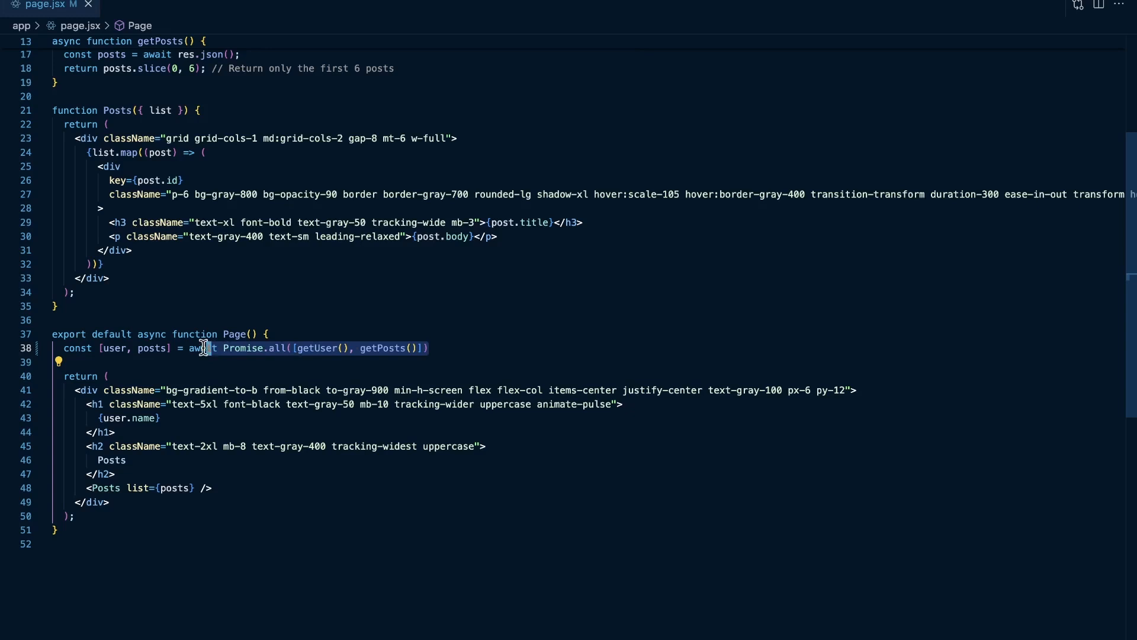
mouse_move(113, 349)
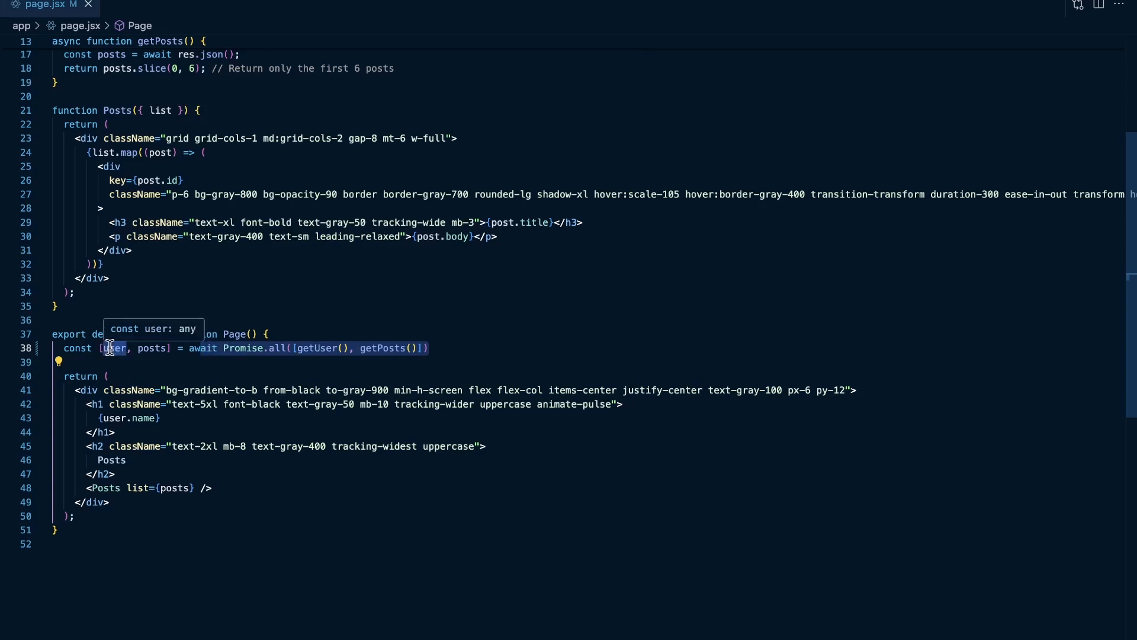
mouse_move(297, 348)
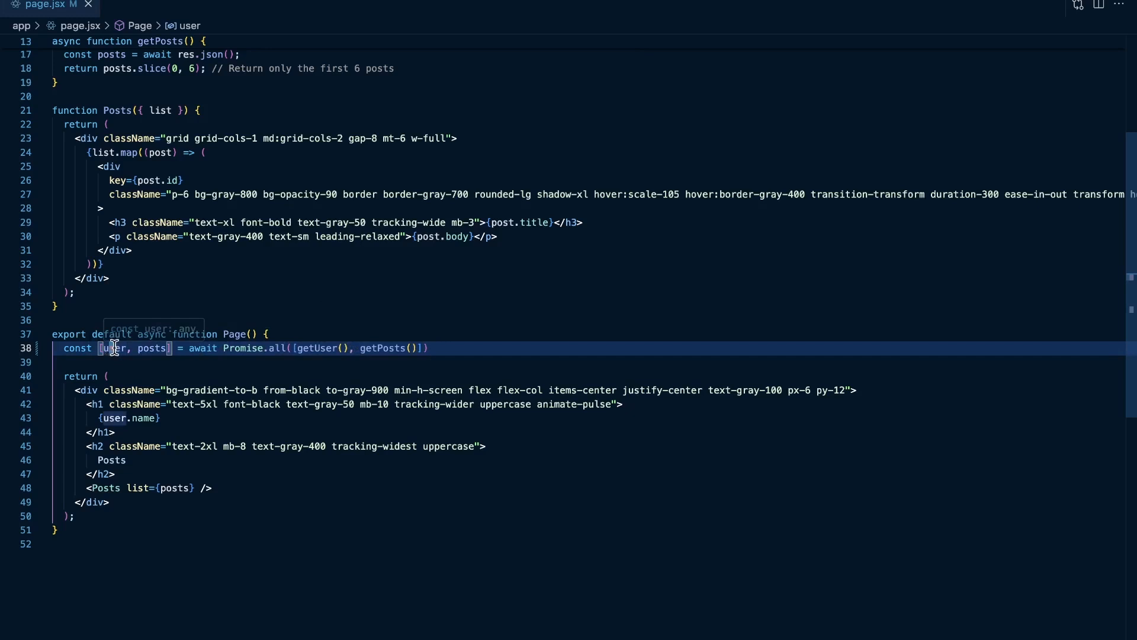
mouse_move(114, 348)
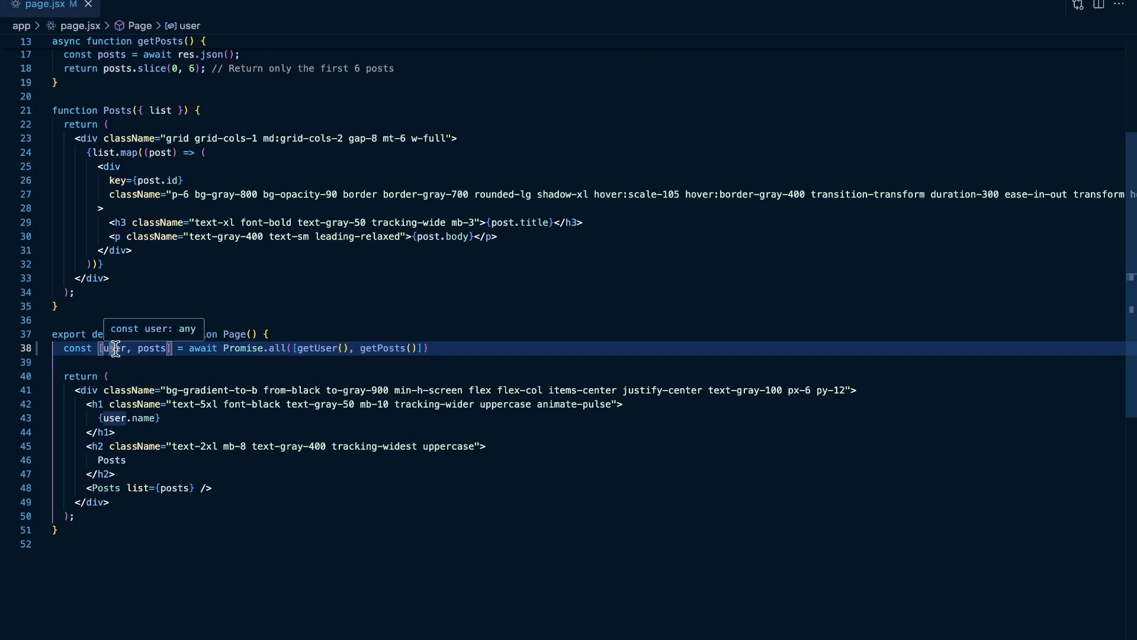
mouse_move(150, 348)
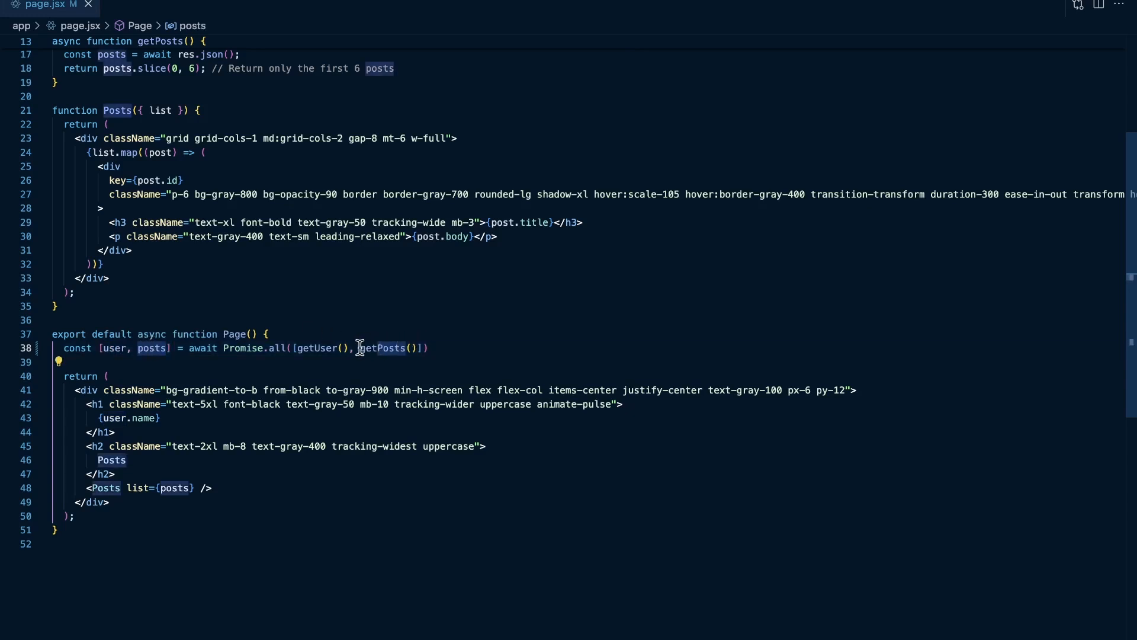
Highlight the getPosts call inside the Promise.all line.
left_click(416, 348)
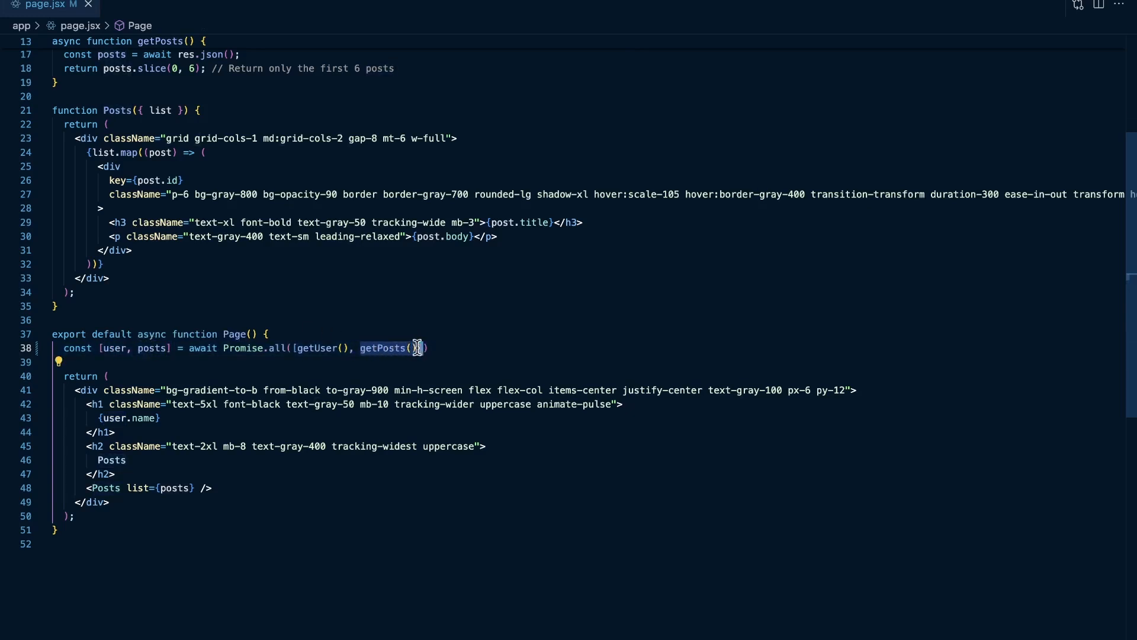
mouse_move(384, 348)
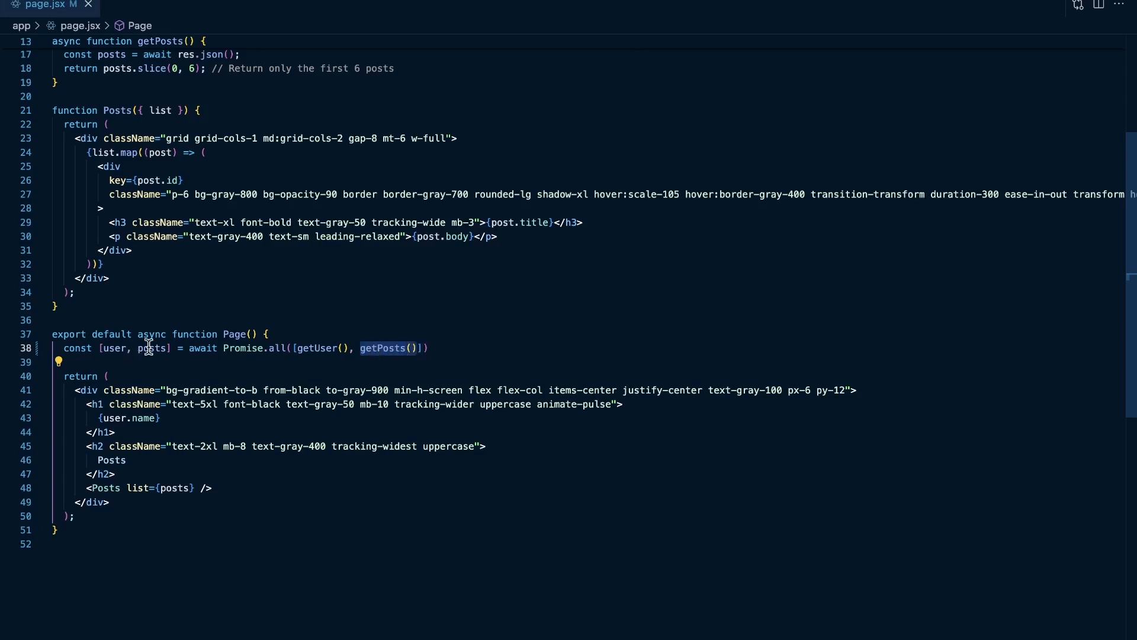
left_click(381, 348)
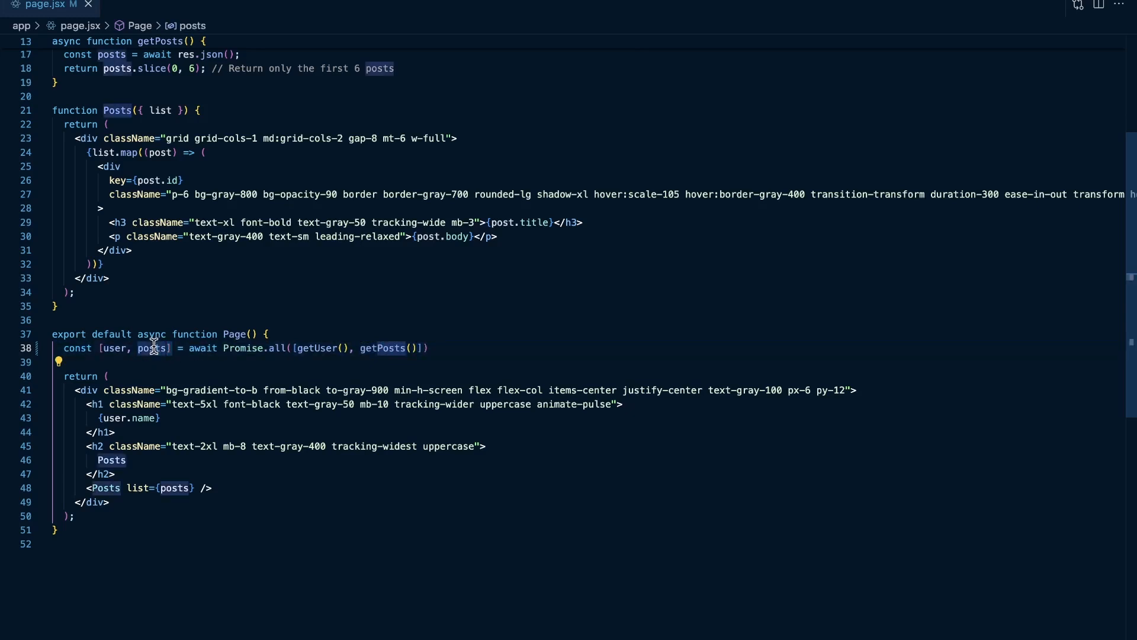
mouse_move(153, 348)
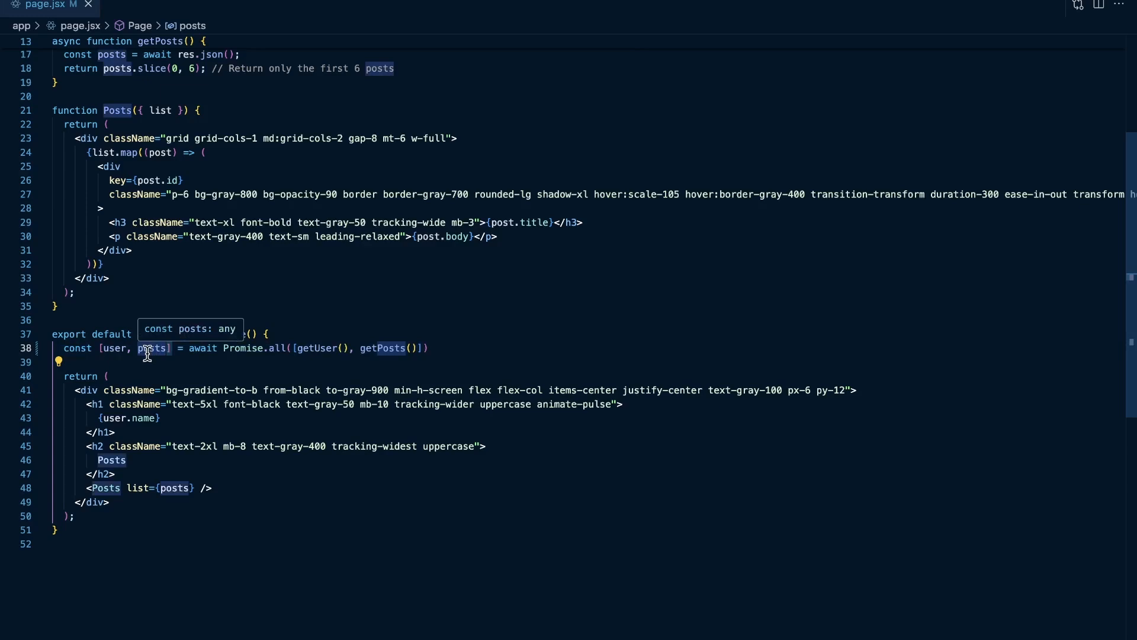
mouse_move(151, 361)
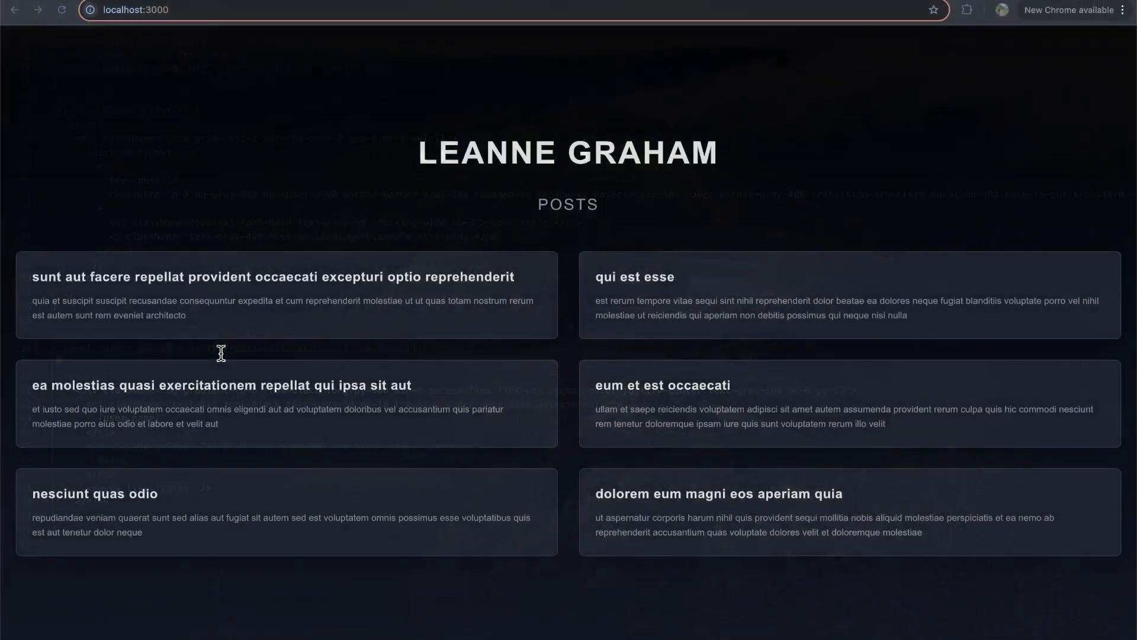
Reload localhost:3000 twice, confirm Leanne Graham and six post cards, and return to VS Code.
left_click(62, 10)
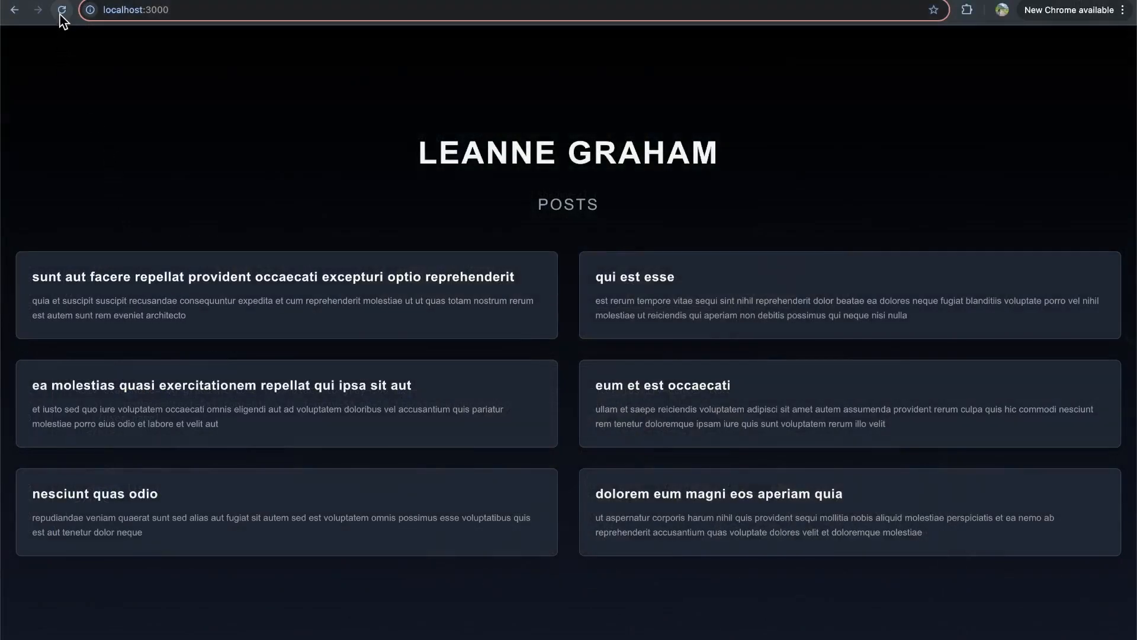
left_click(62, 10)
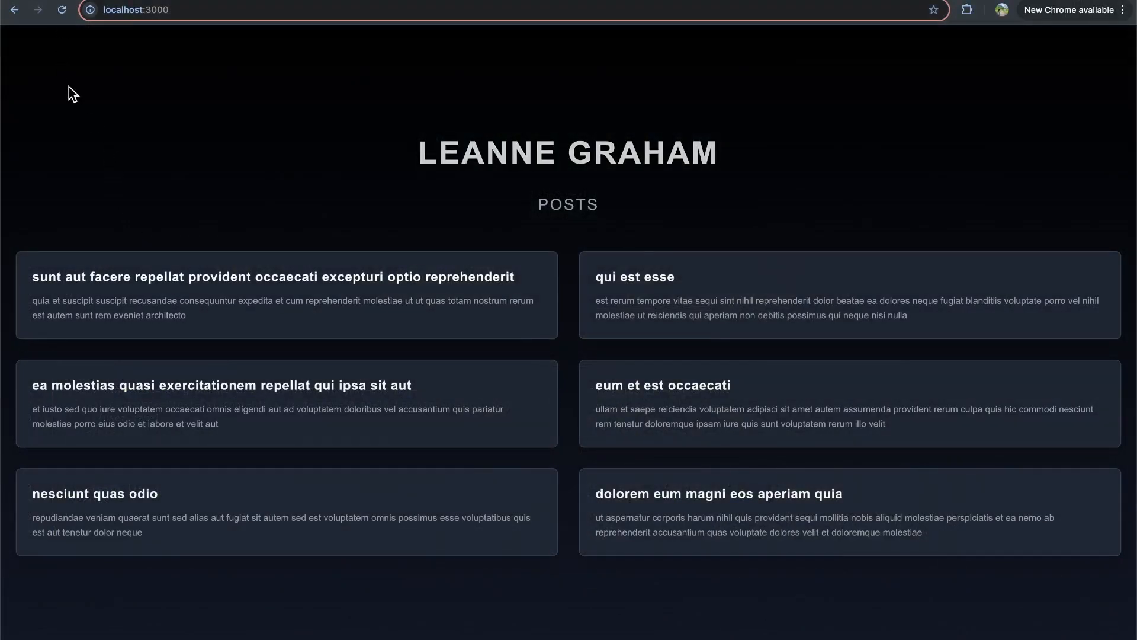
mouse_move(105, 95)
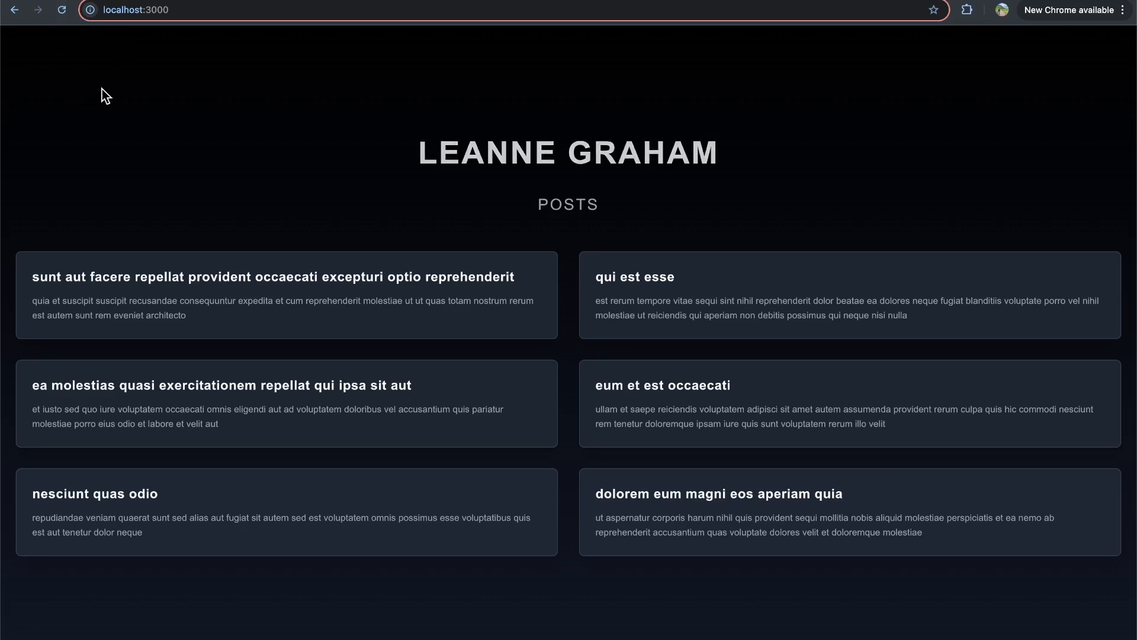
mouse_move(169, 122)
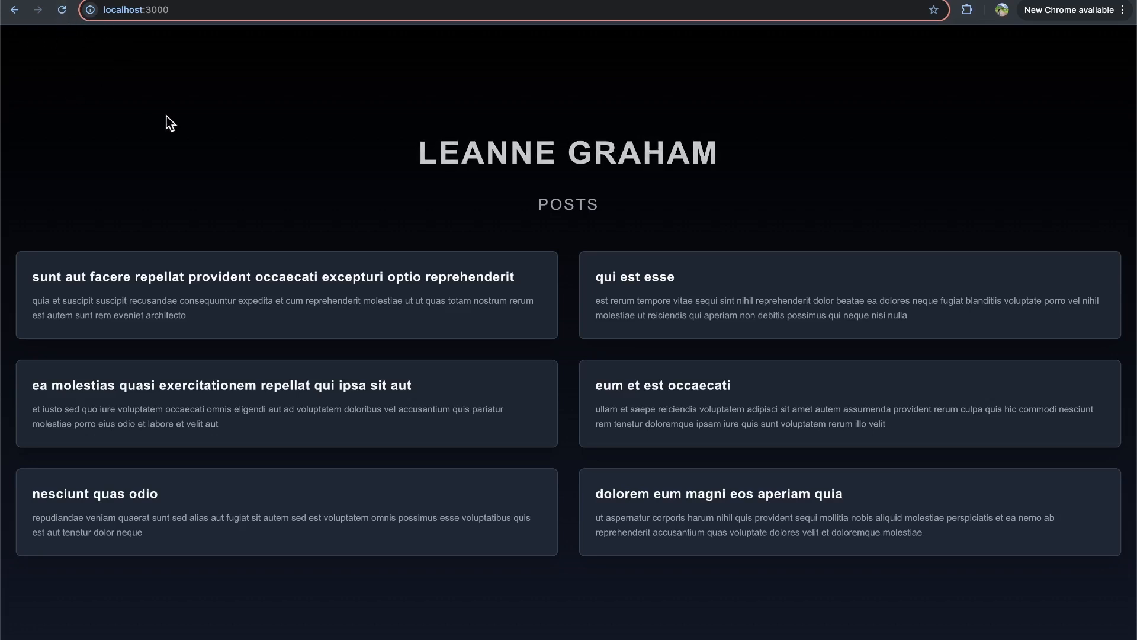
key("alt+tab")
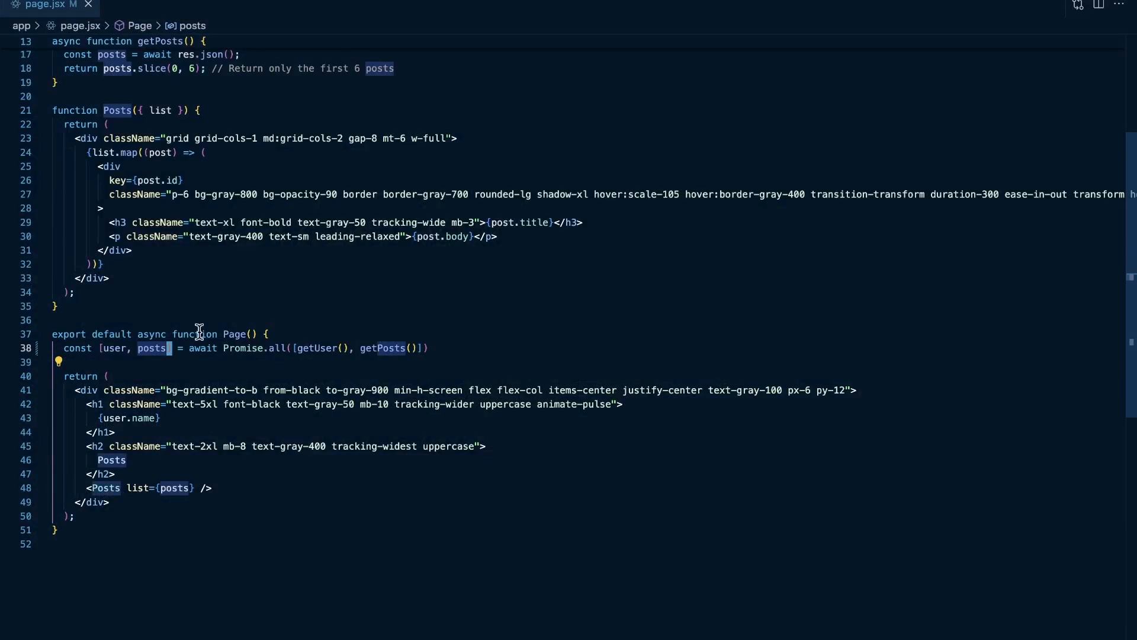
mouse_move(388, 348)
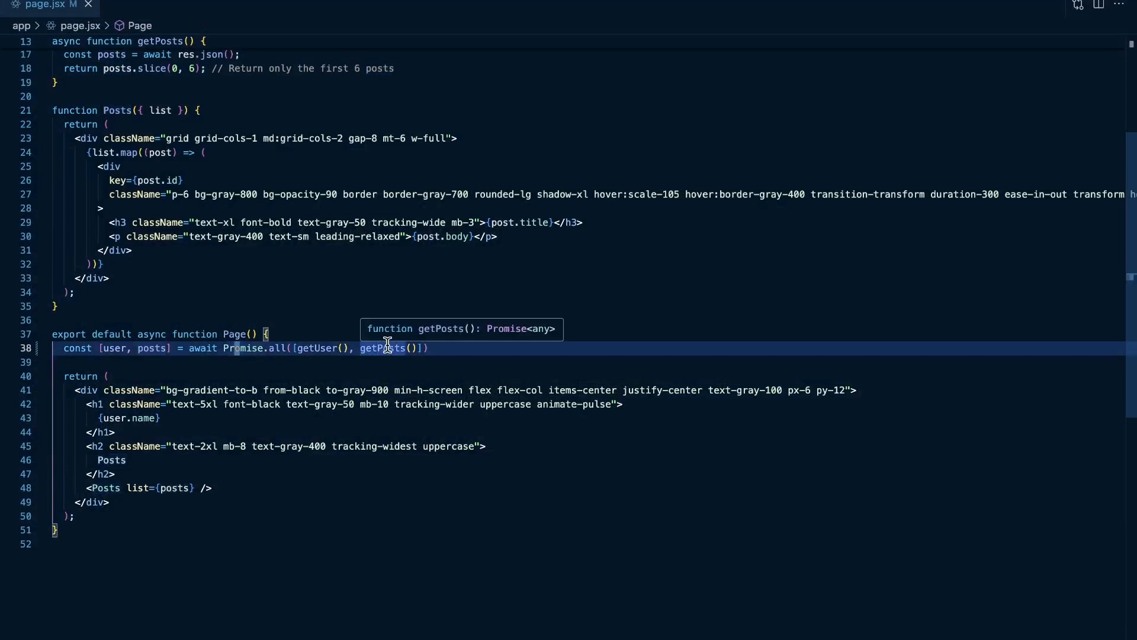
mouse_move(323, 348)
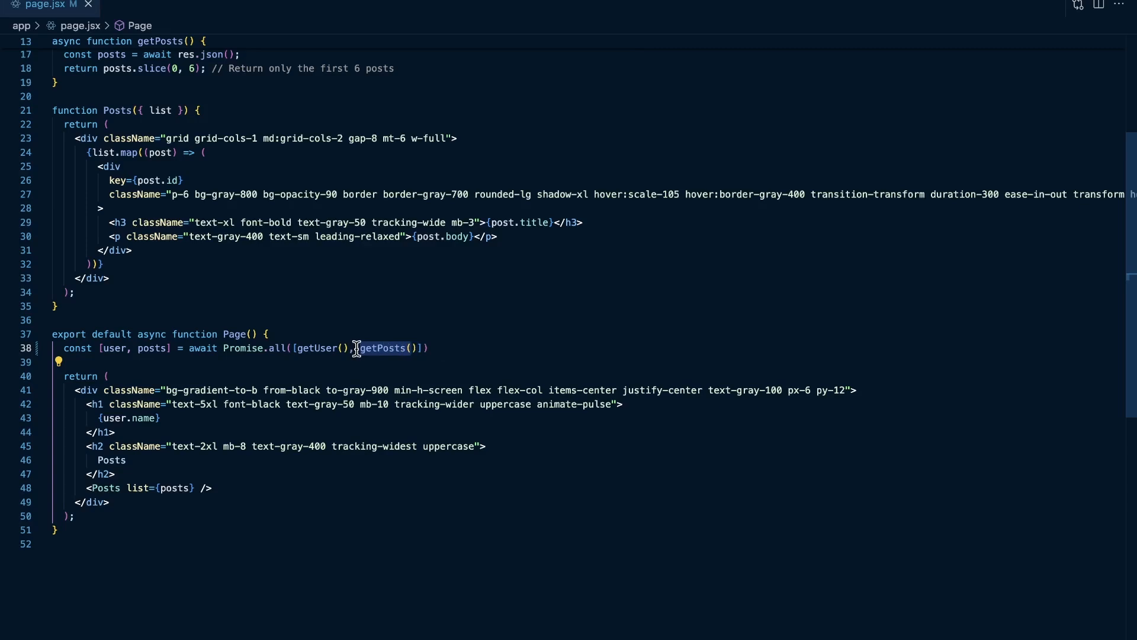
scroll("up", 3)
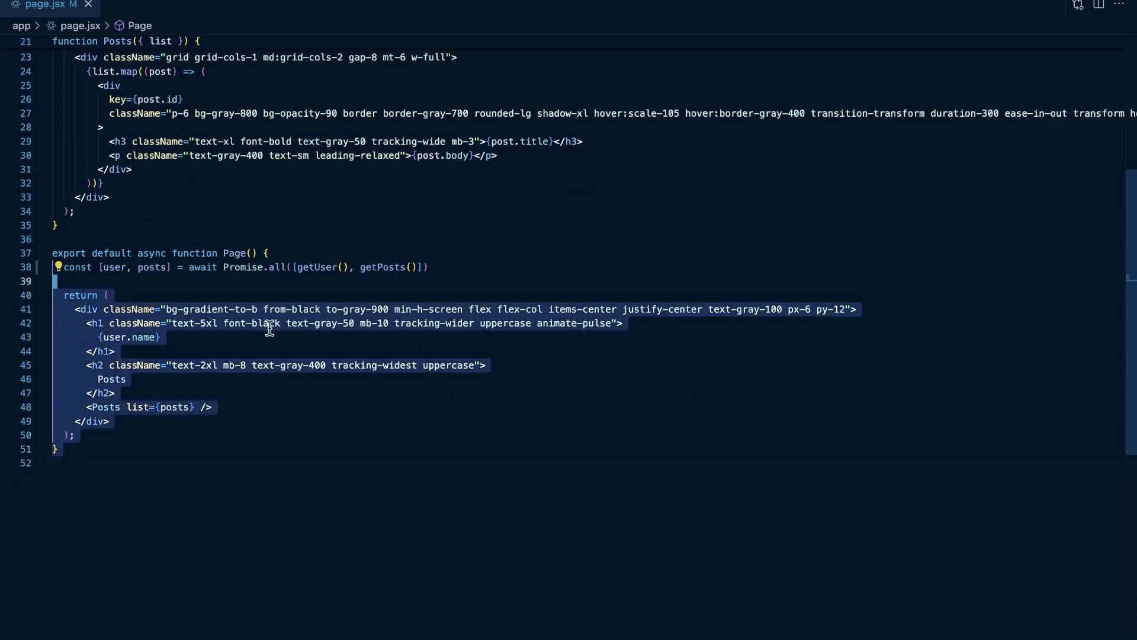
mouse_move(477, 356)
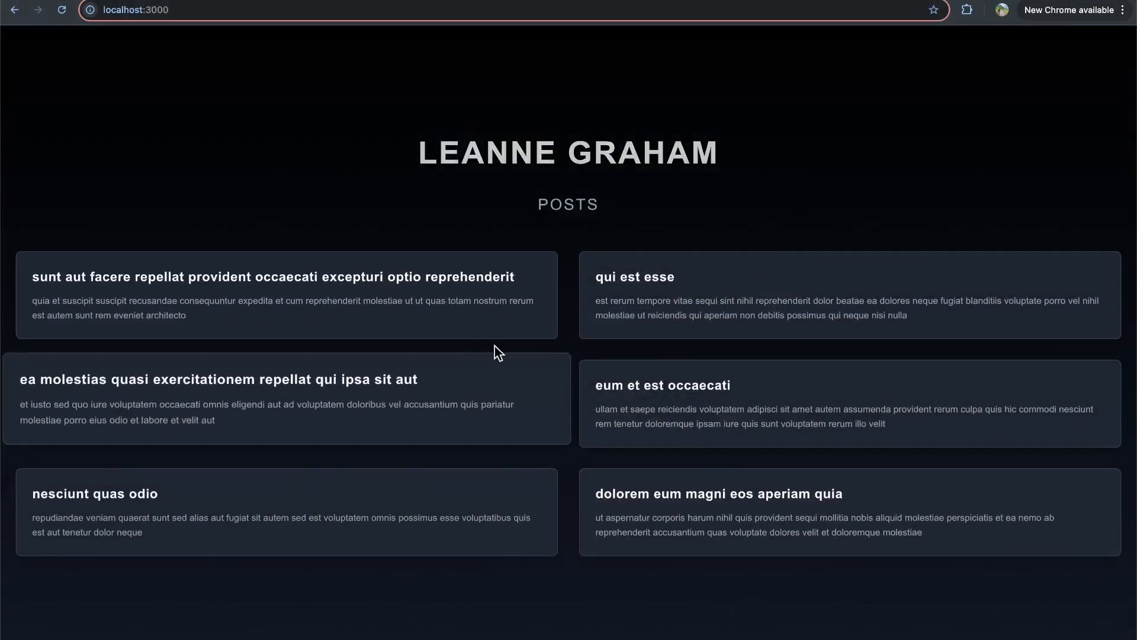
mouse_move(420, 349)
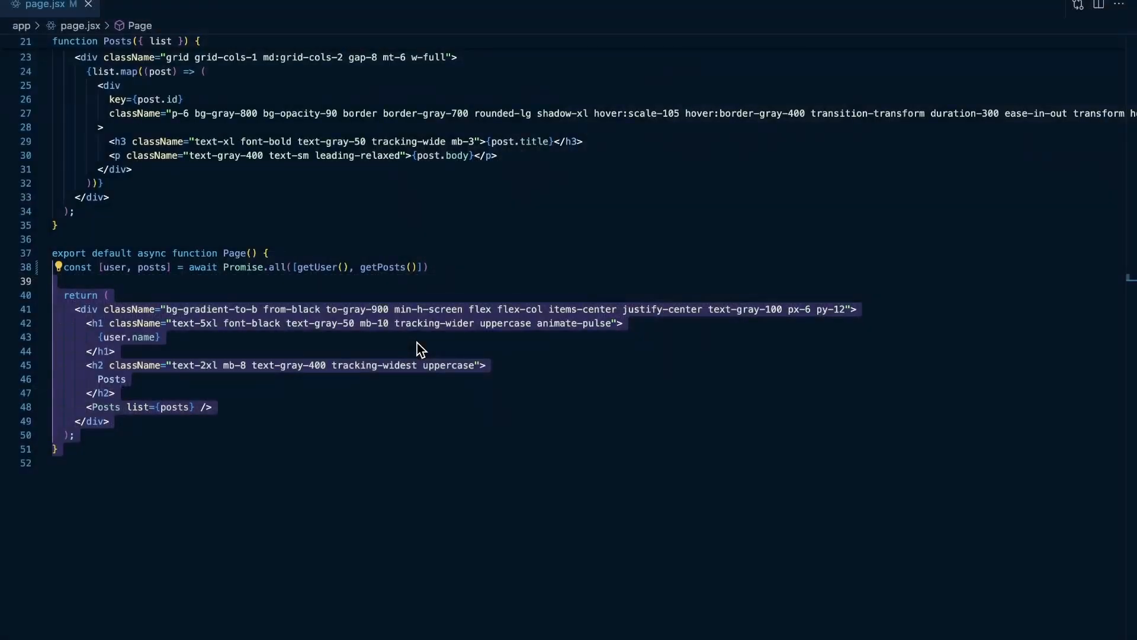
Replace the Promise.all line with const user = await getUser() and a sequential getPosts await.
left_click(313, 281)
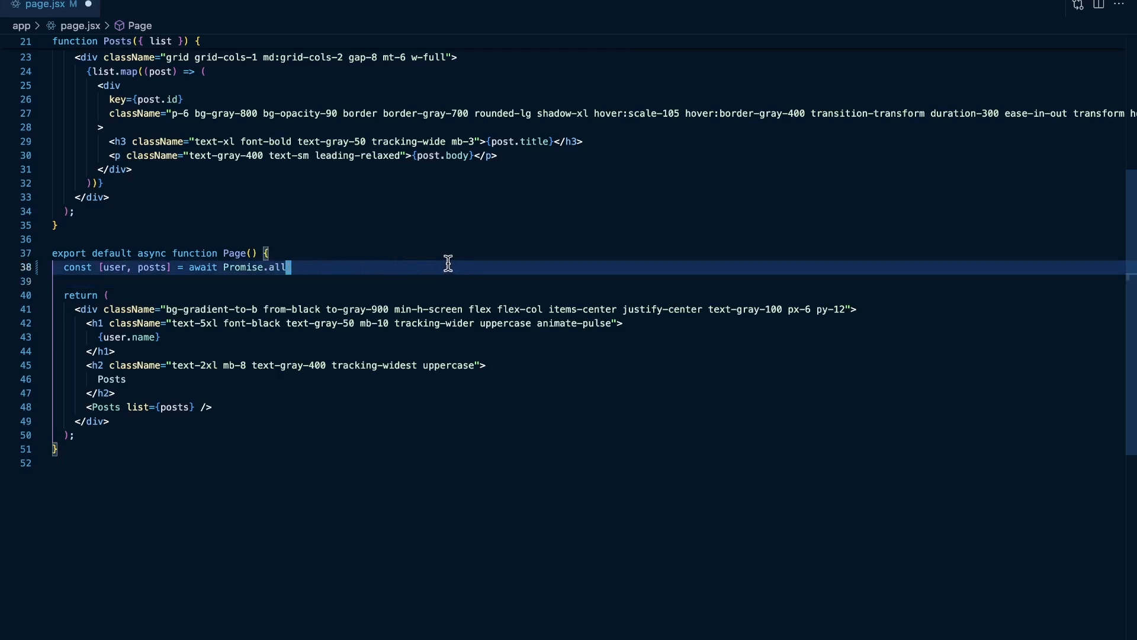
key("Backspace")
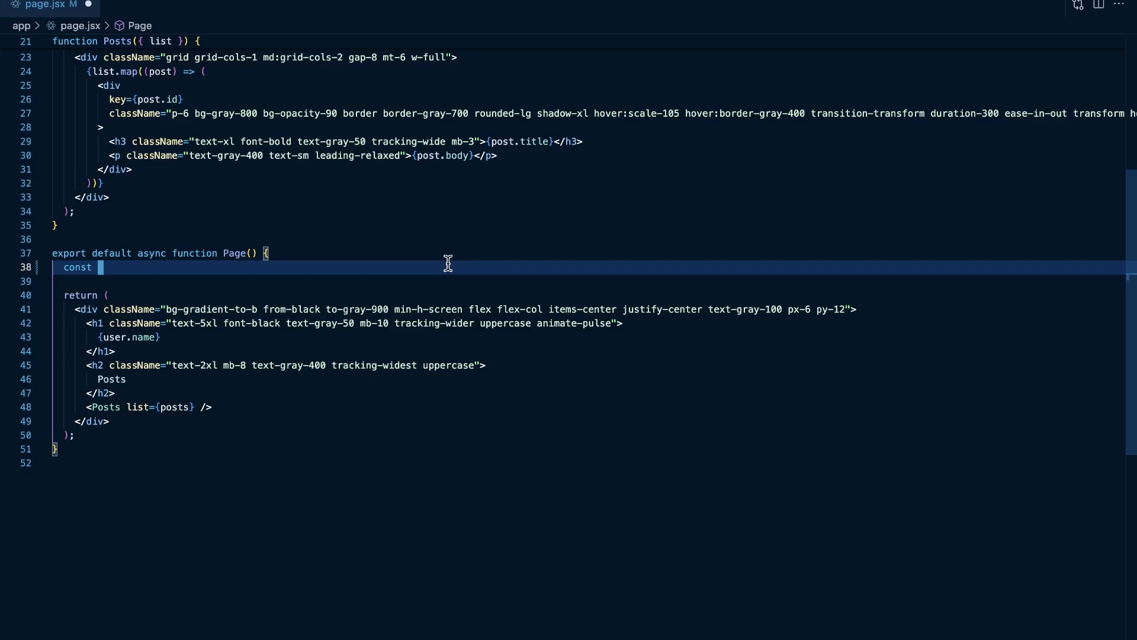
type("user = await getUser();")
type("const posts = await getPosts();")
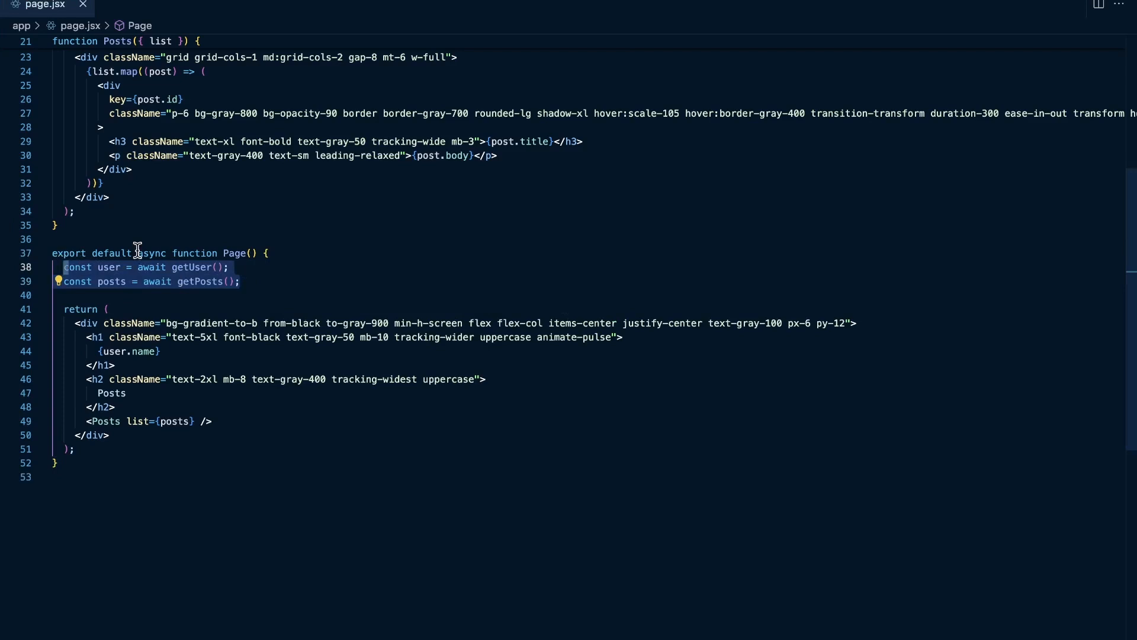
left_click(276, 281)
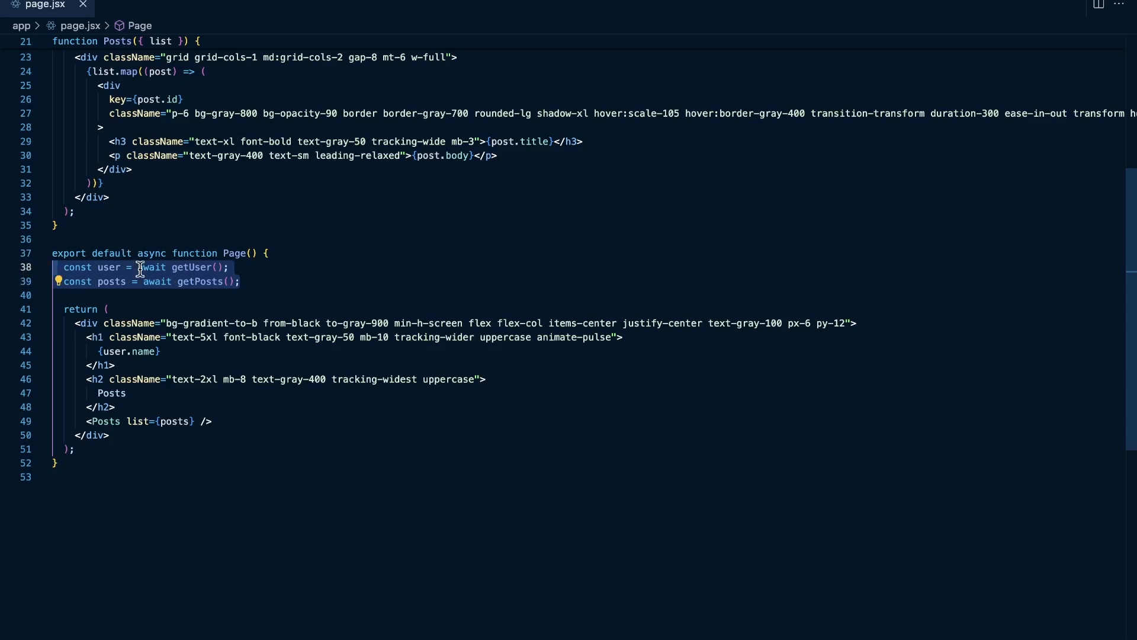
mouse_move(280, 281)
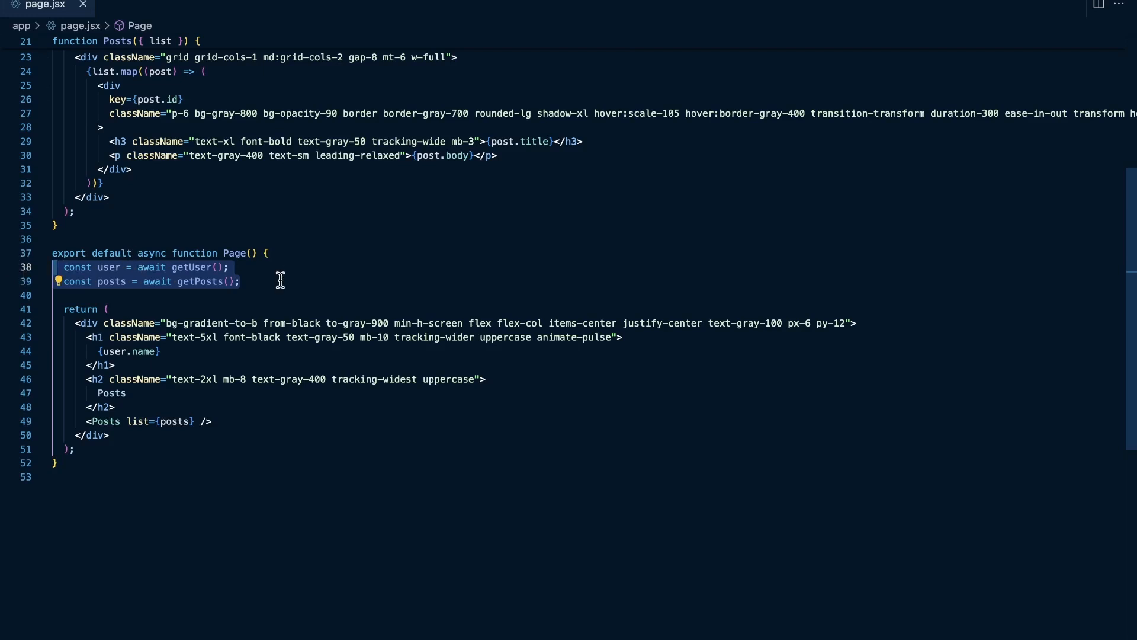
mouse_move(194, 480)
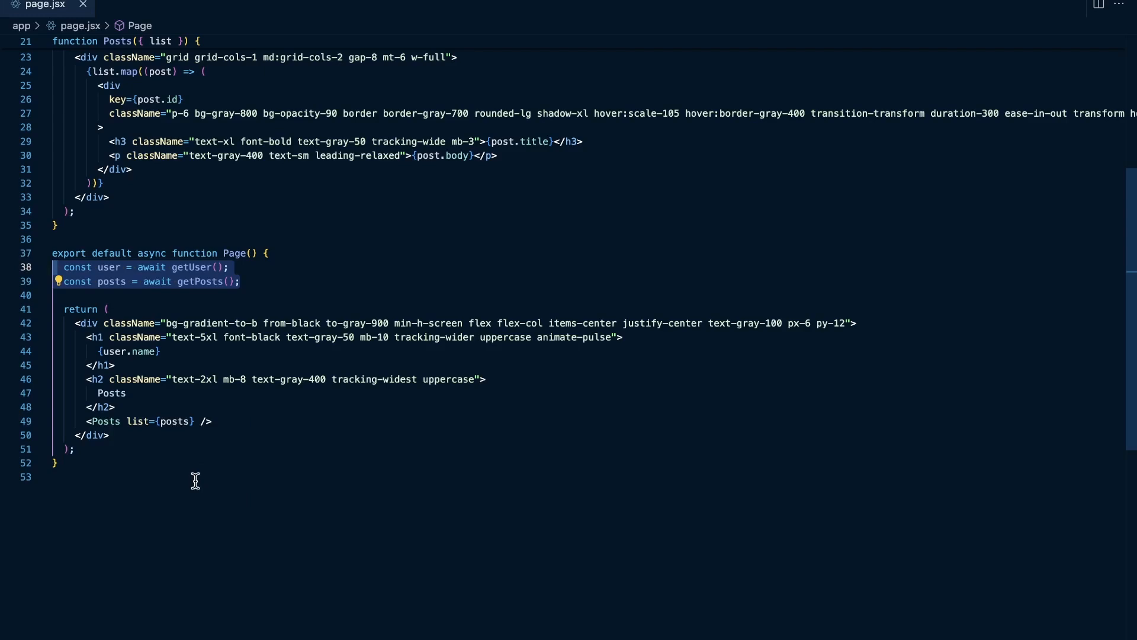
mouse_move(207, 474)
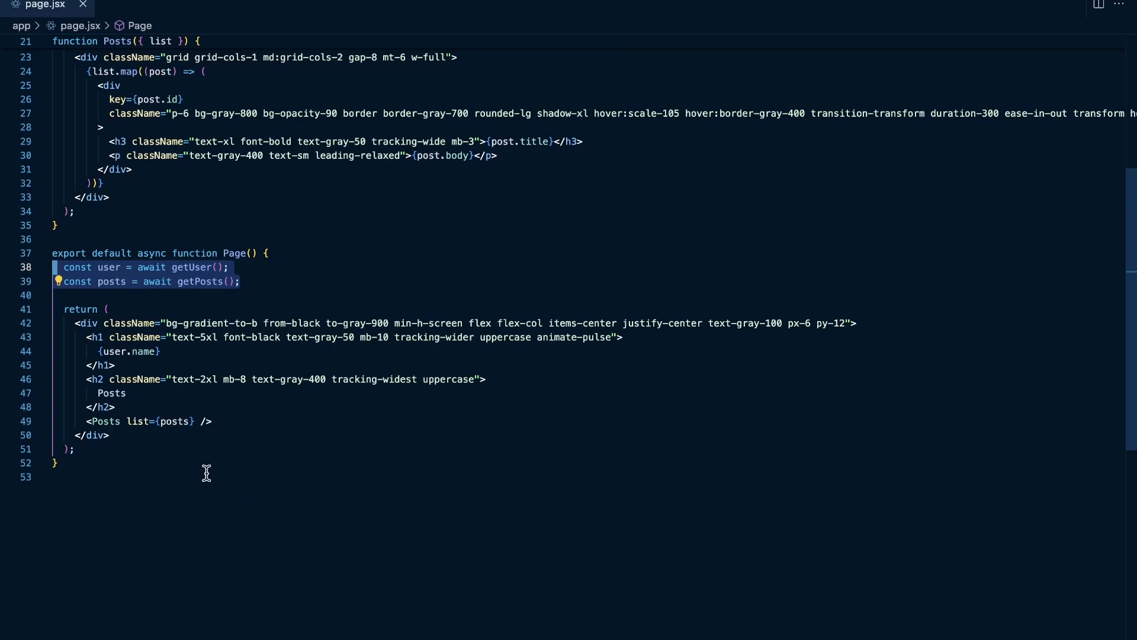
scroll("up", 3)
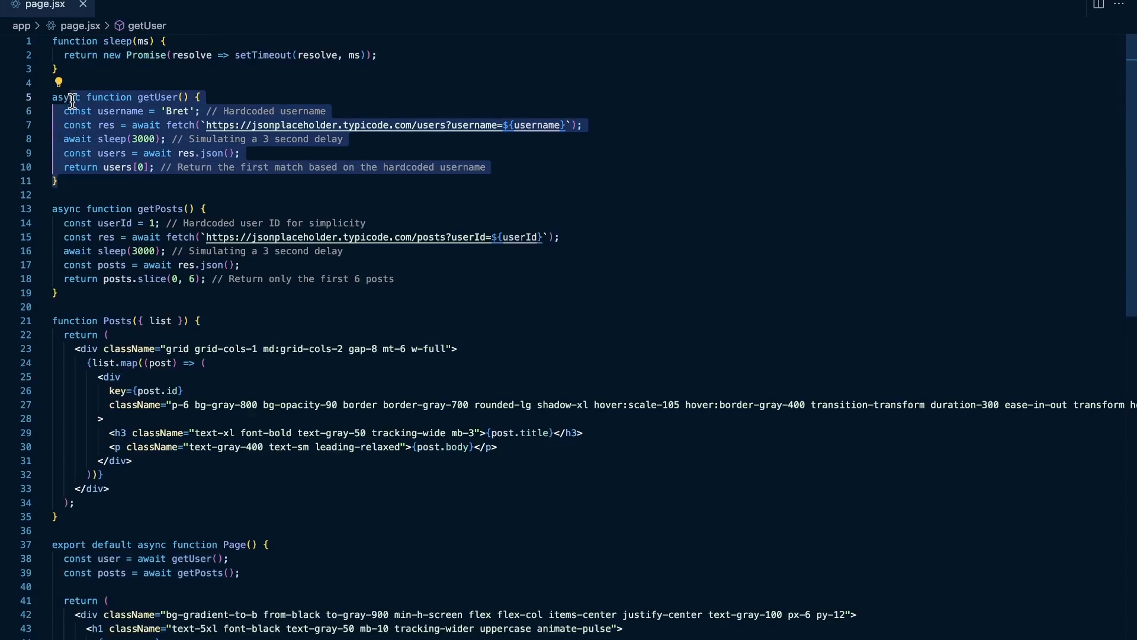
scroll("down", 3)
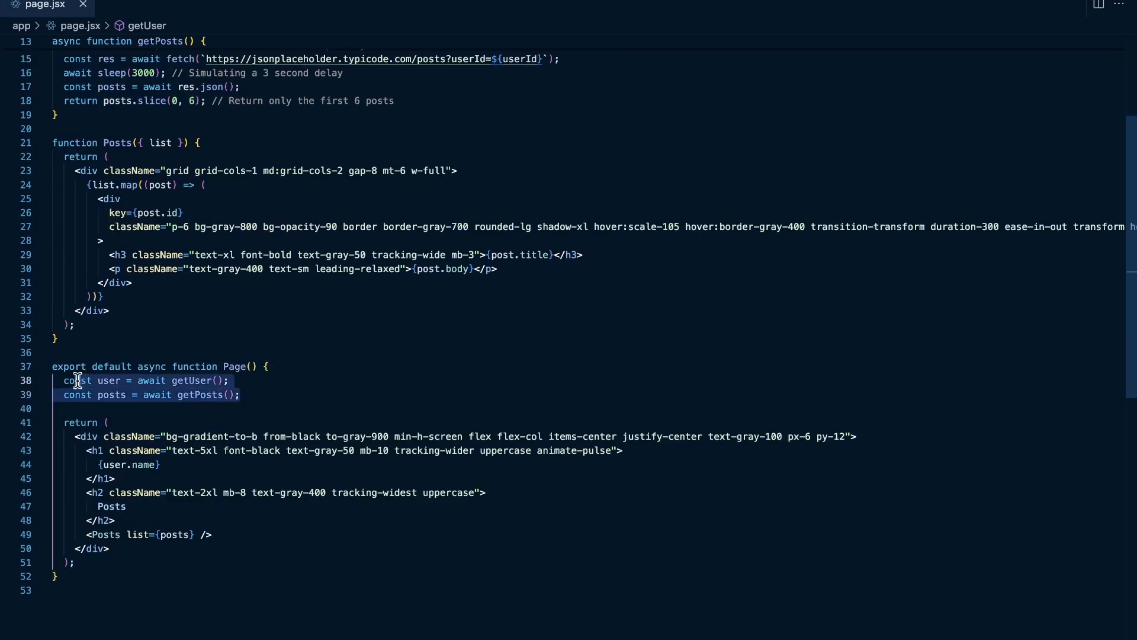
left_click(76, 380)
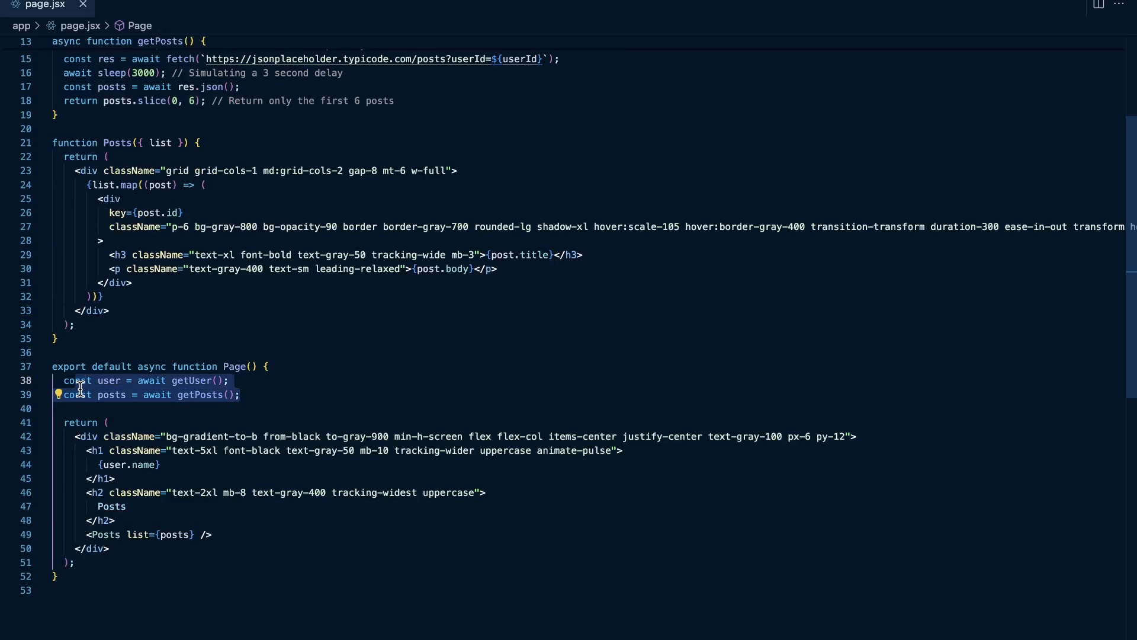
left_click(186, 562)
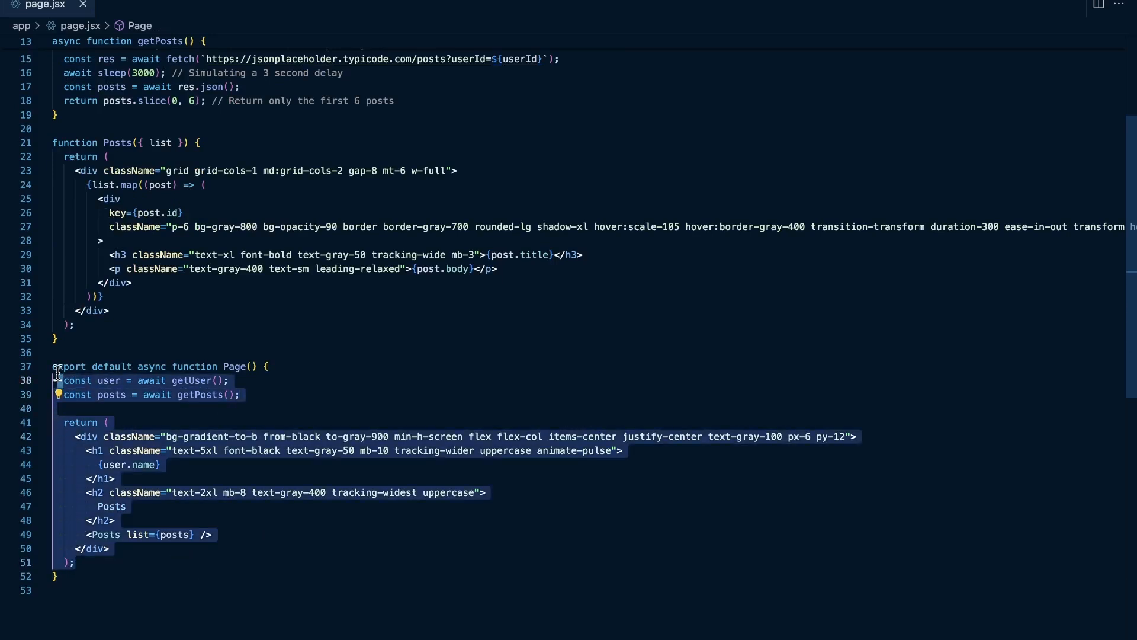
left_click(243, 395)
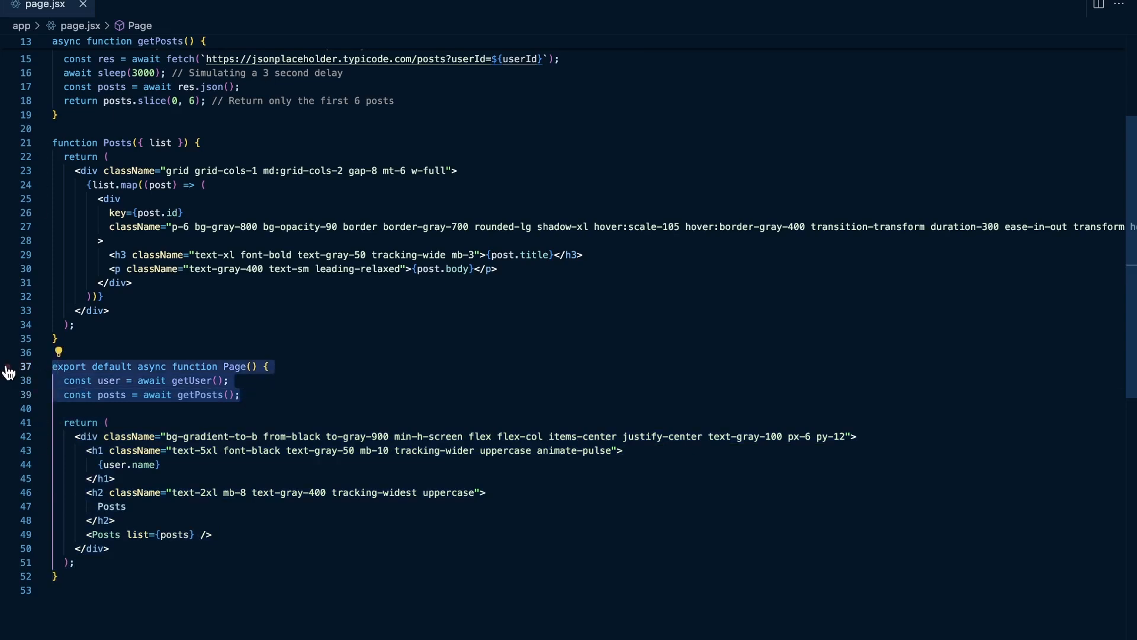
mouse_move(9, 366)
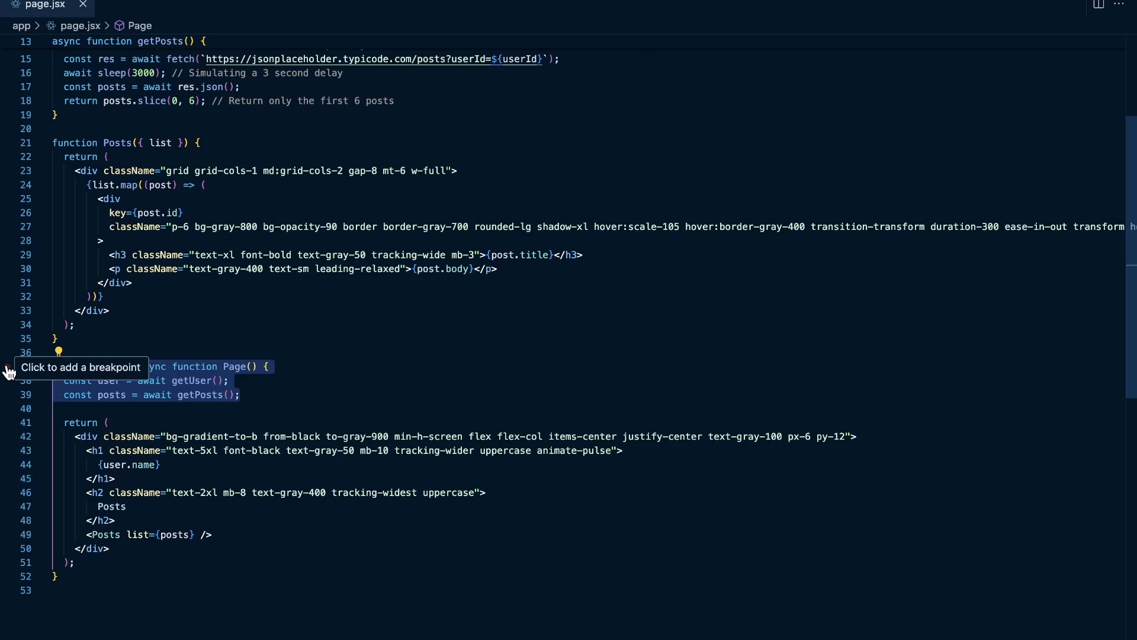
mouse_move(172, 236)
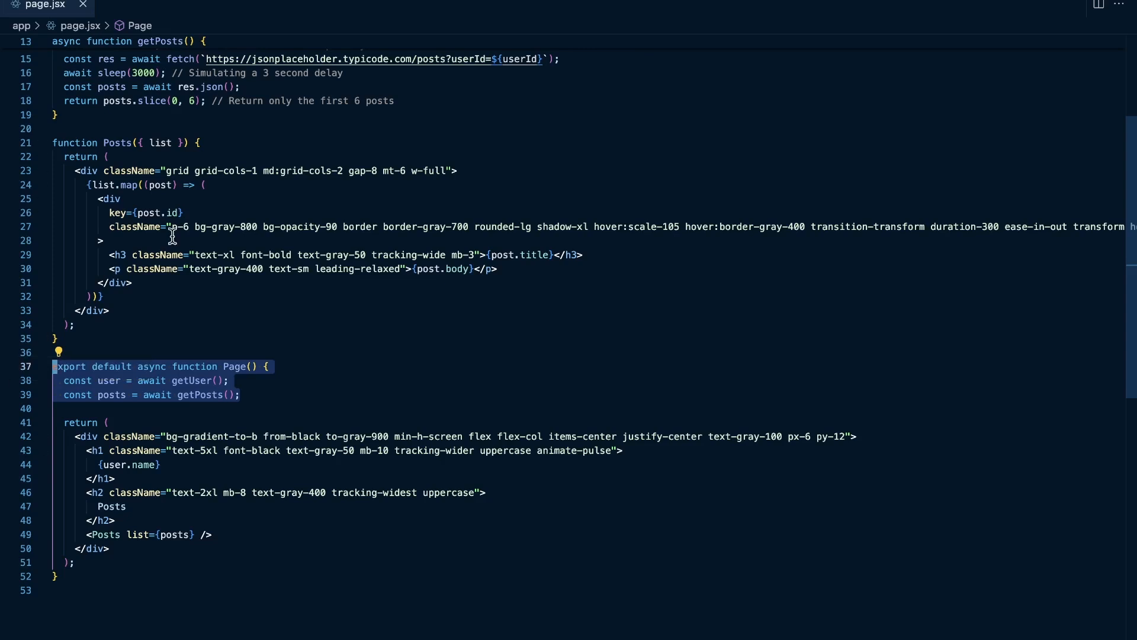